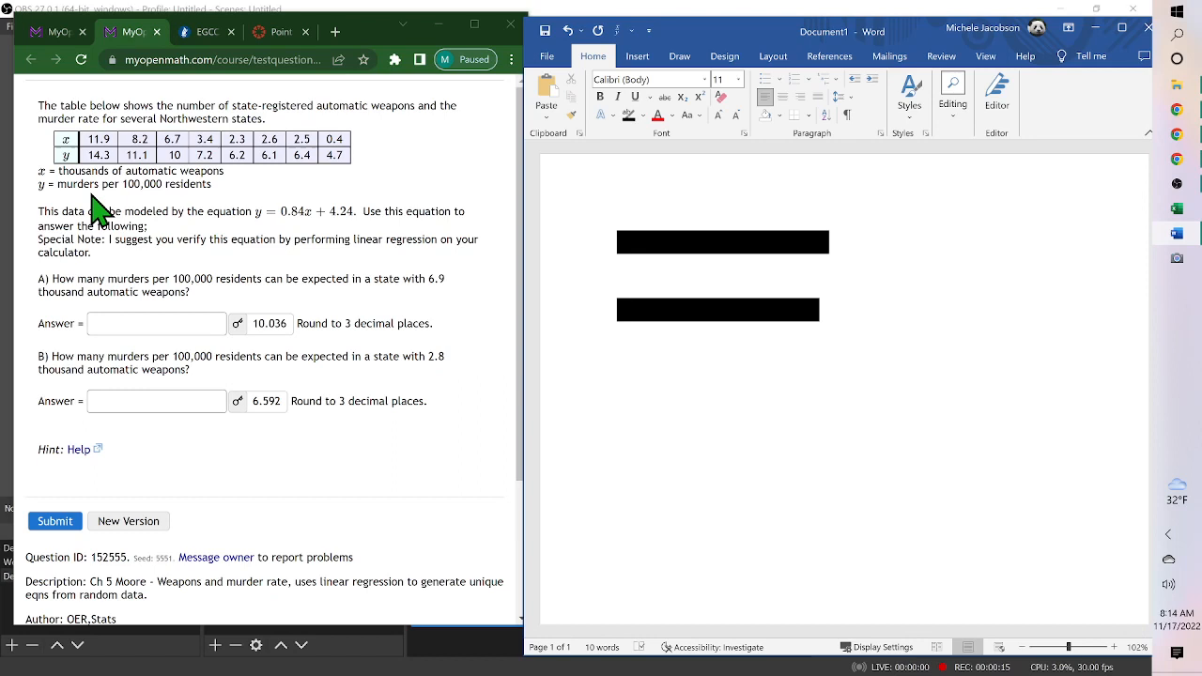
mouse_move(192, 207)
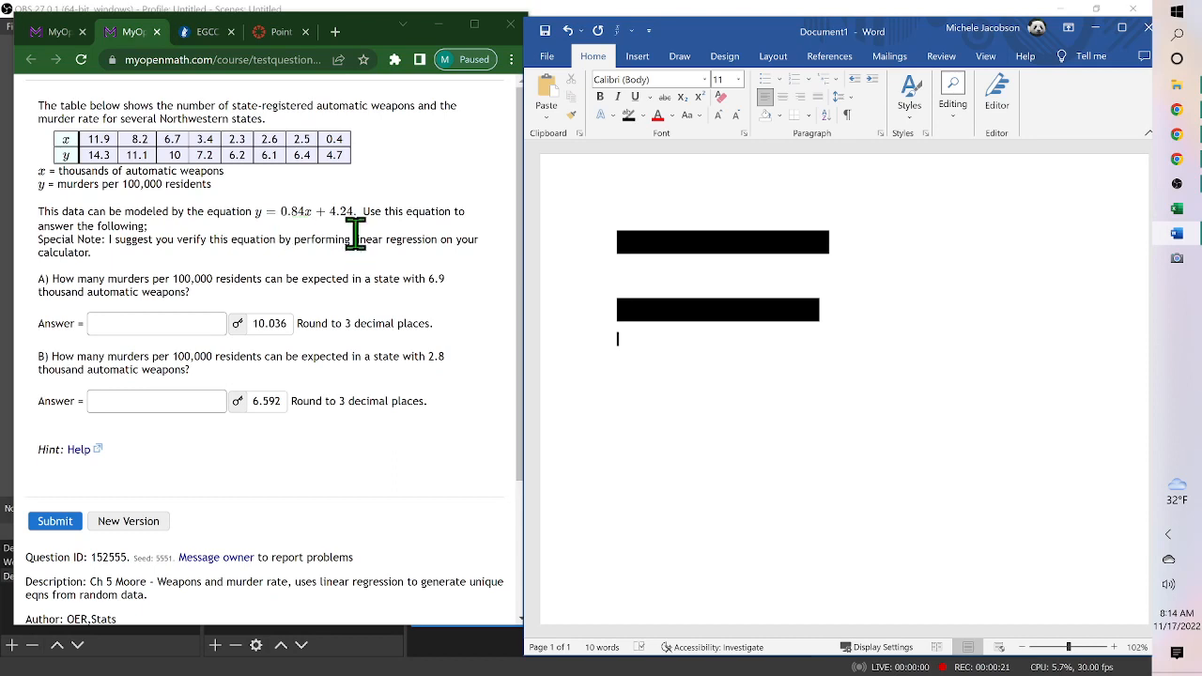
mouse_move(186, 289)
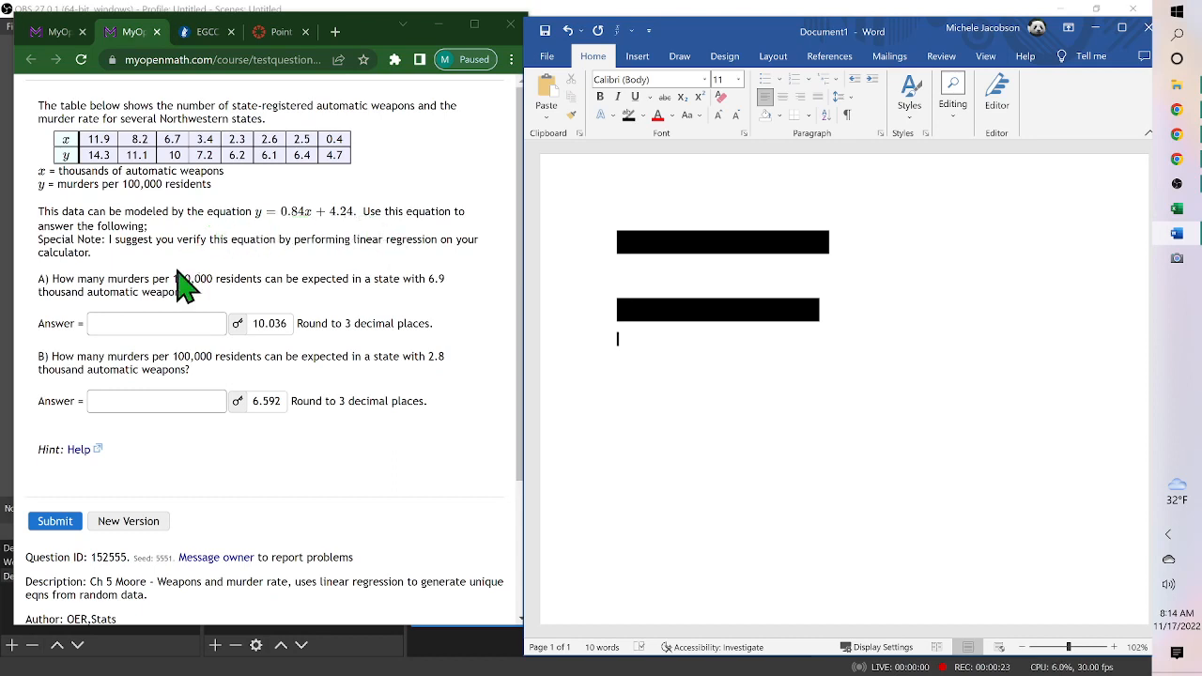
mouse_move(196, 353)
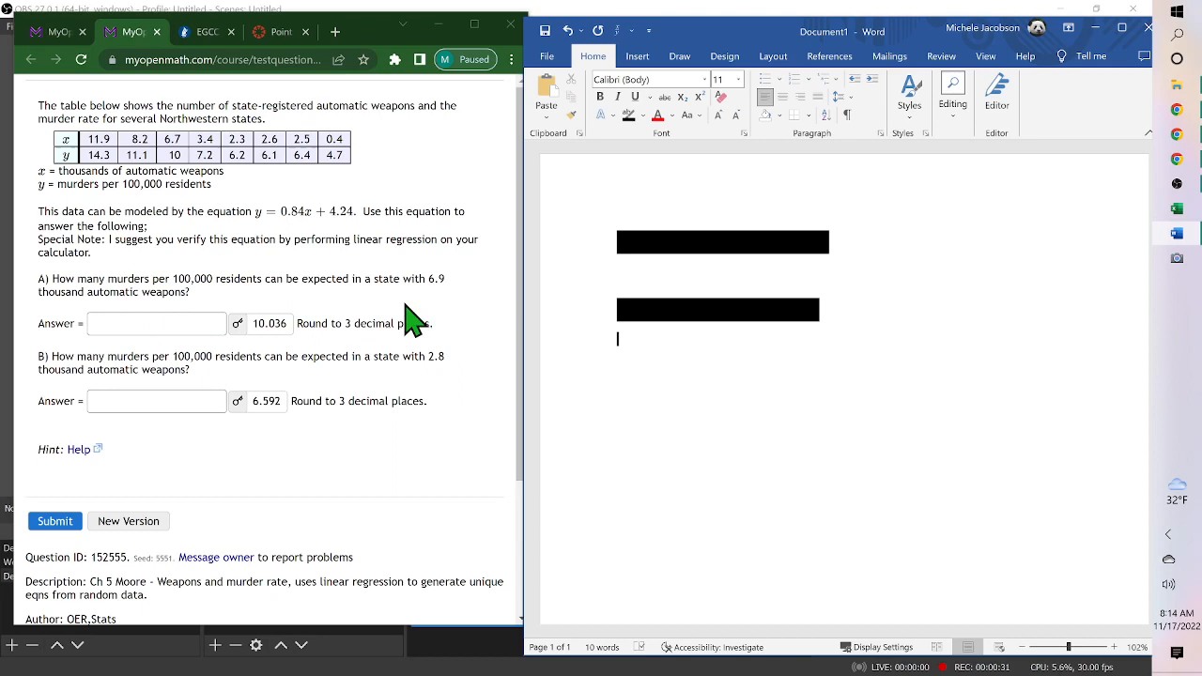
mouse_move(248, 341)
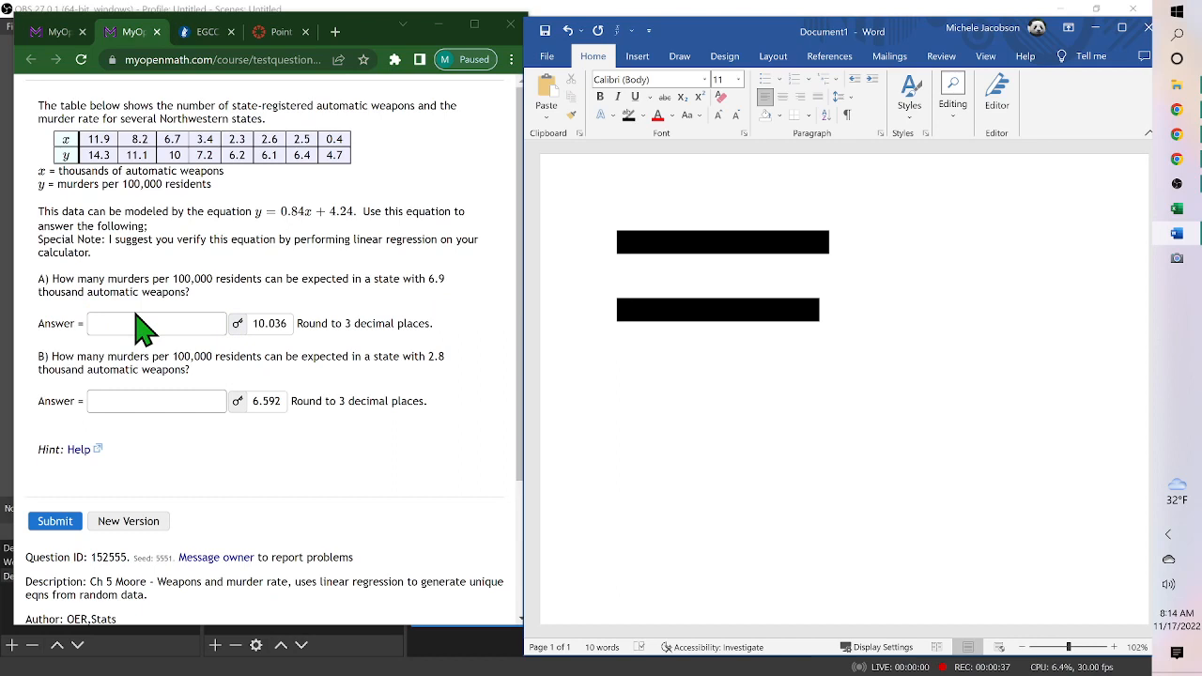
mouse_move(455, 294)
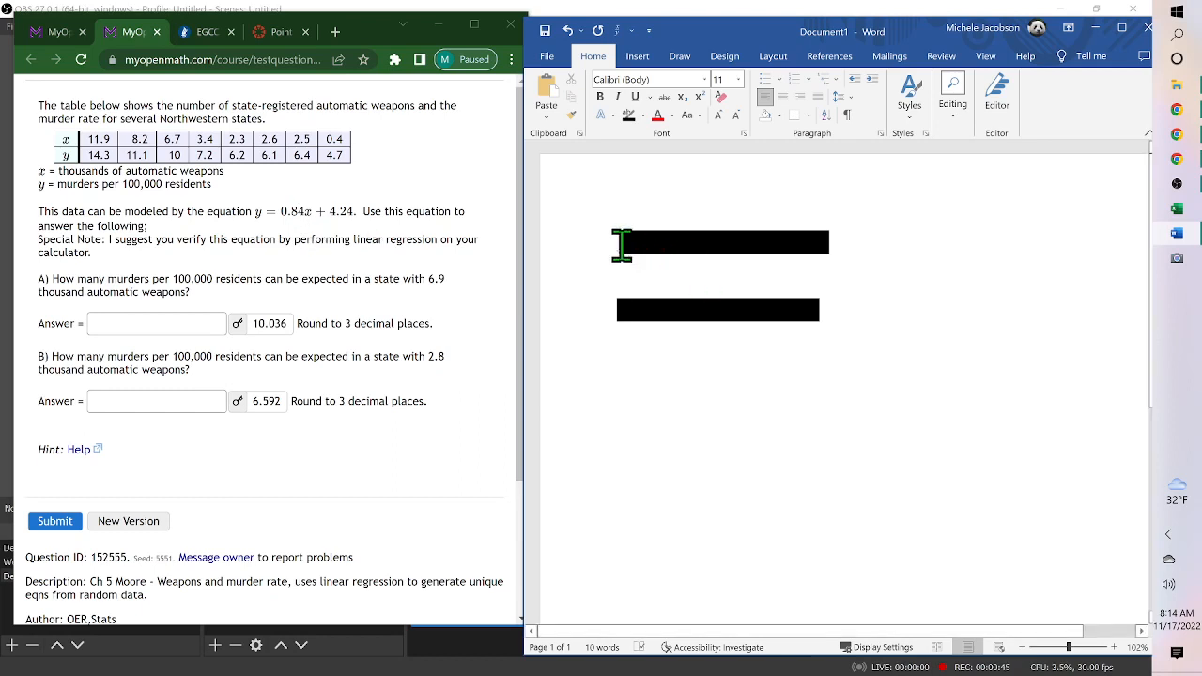
- Select the first line and write Y=0.84(6.9) + 4.24 = 10.036, then Y=0.84(2.8) + 4.24 = 6.592 below
drag(620, 243, 831, 243)
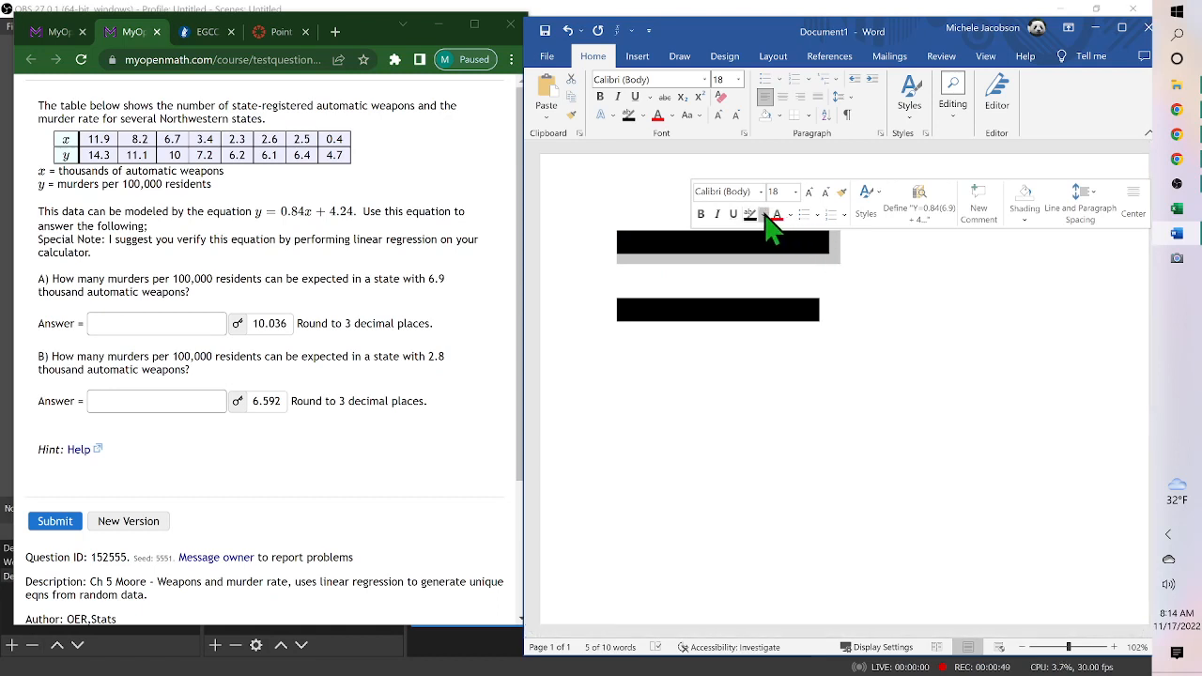
click(761, 215)
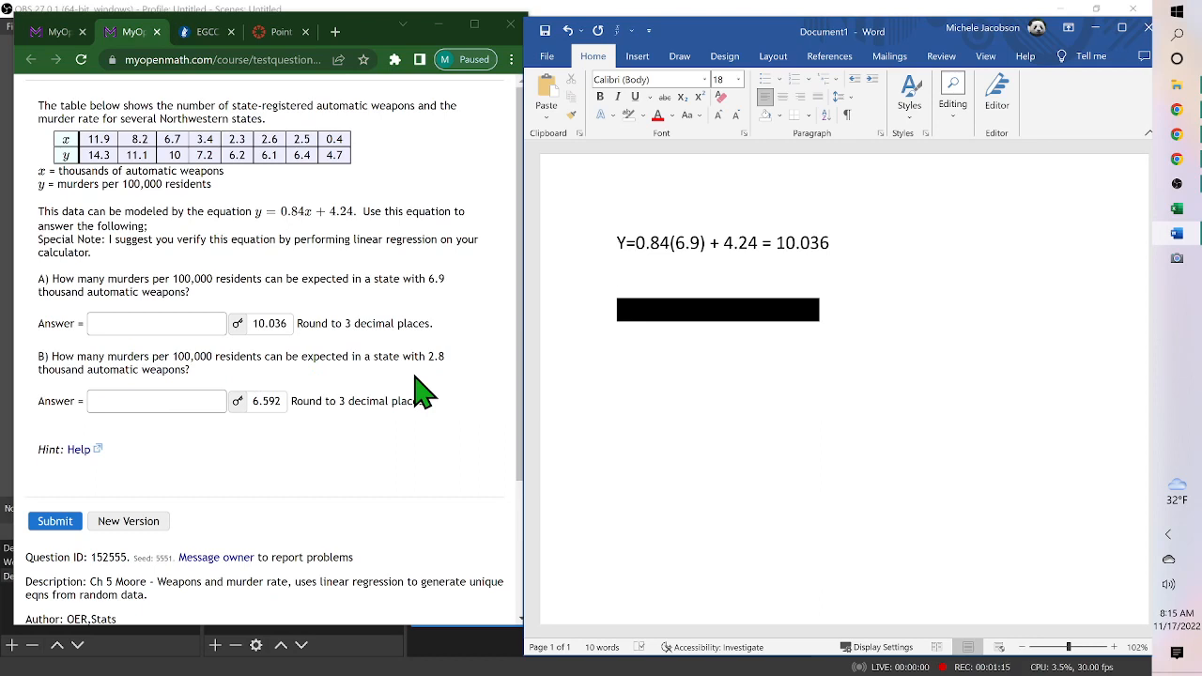
mouse_move(454, 385)
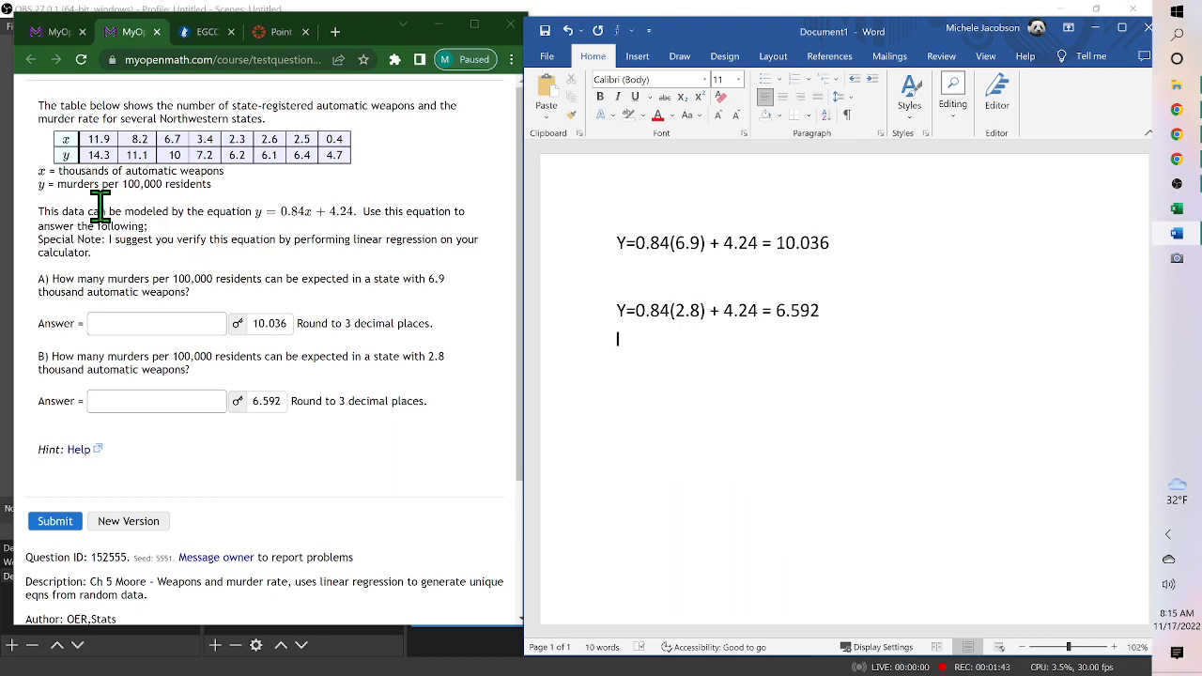
mouse_move(191, 240)
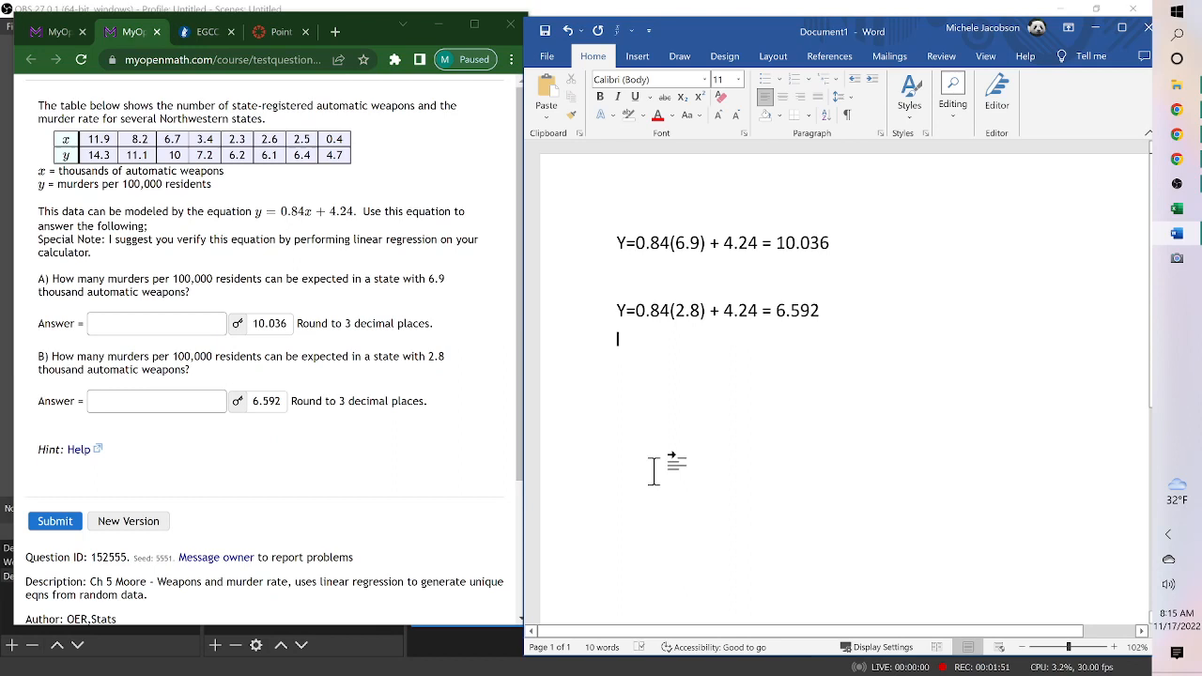
mouse_move(590, 444)
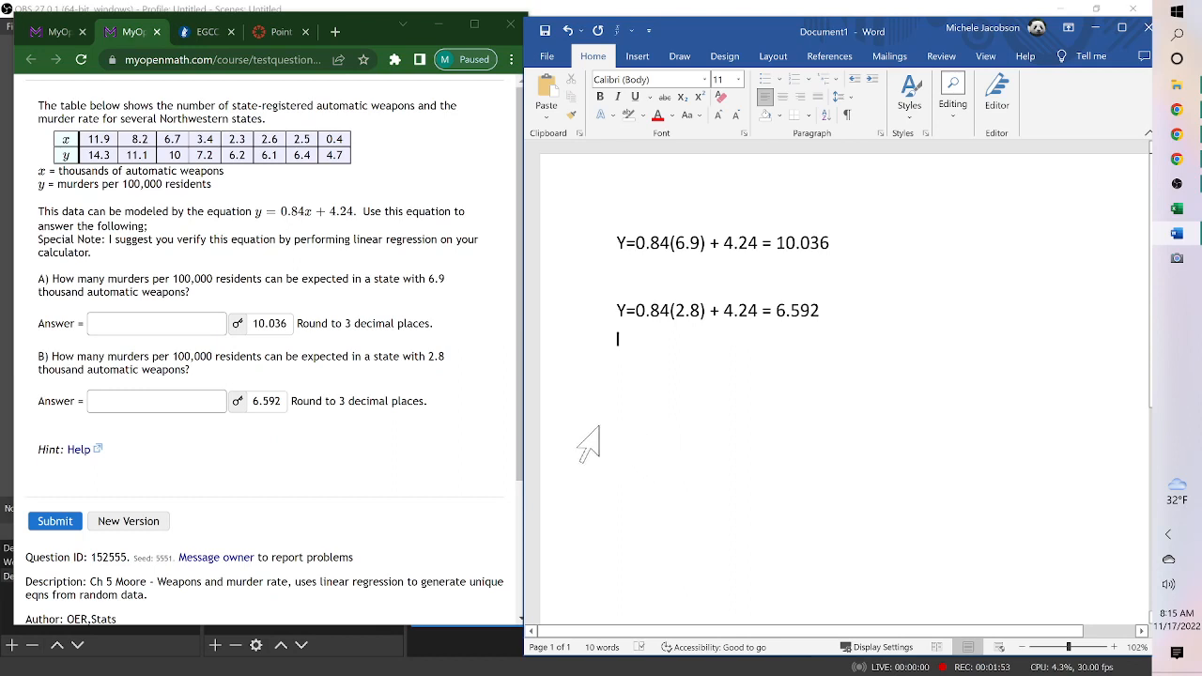
mouse_move(617, 404)
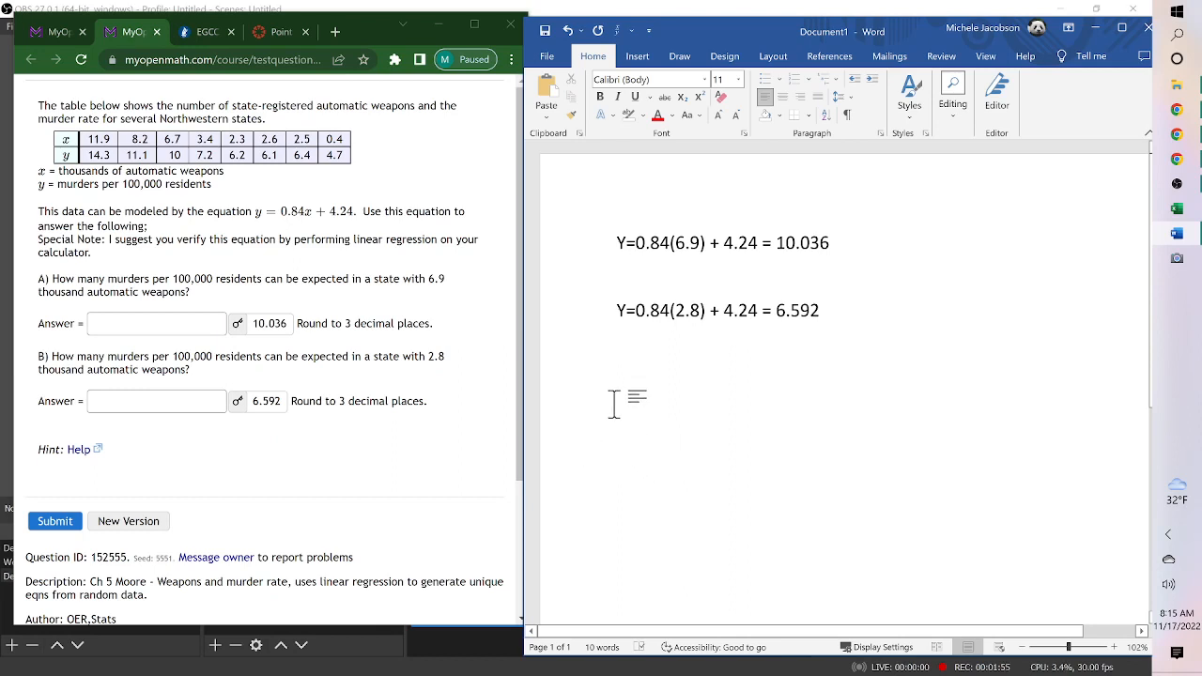
mouse_move(590, 417)
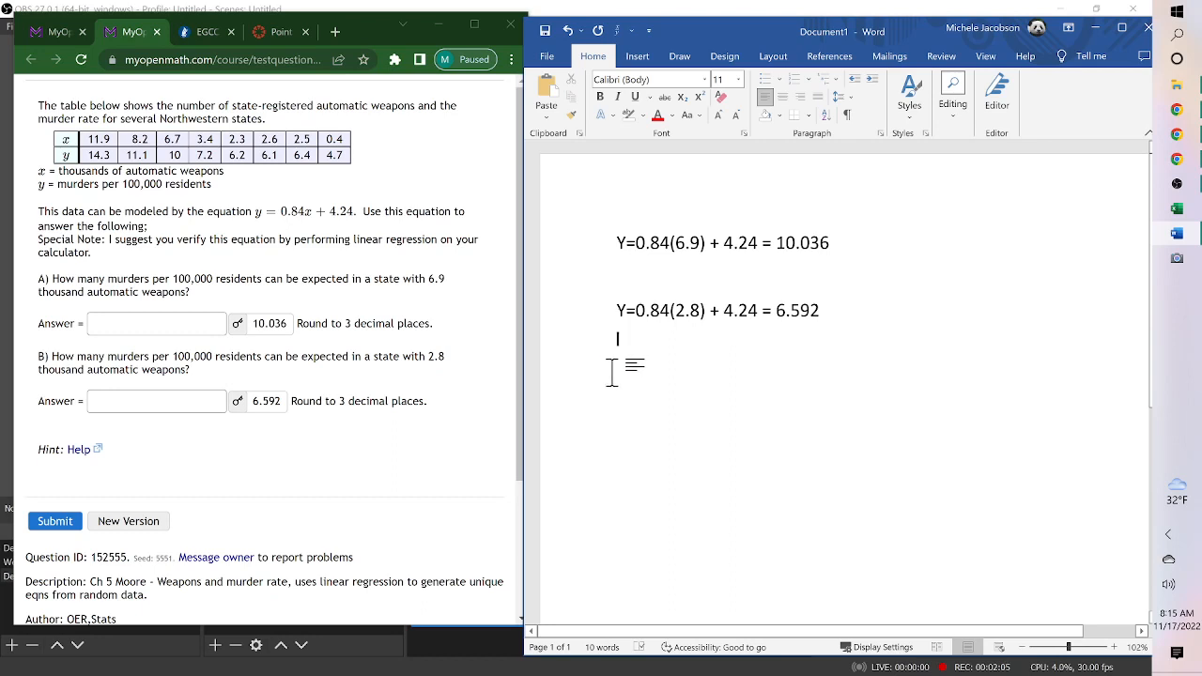
- Start a size-16 line below the results reading 7=.84x+4.24
text(7)
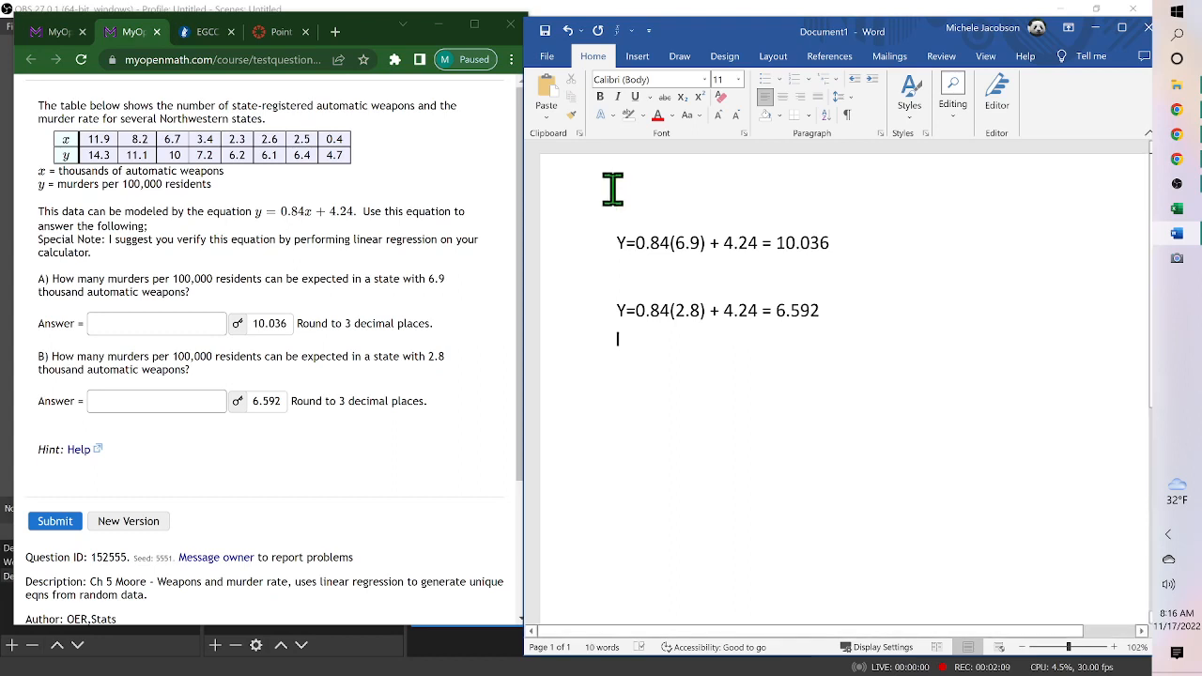
click(741, 79)
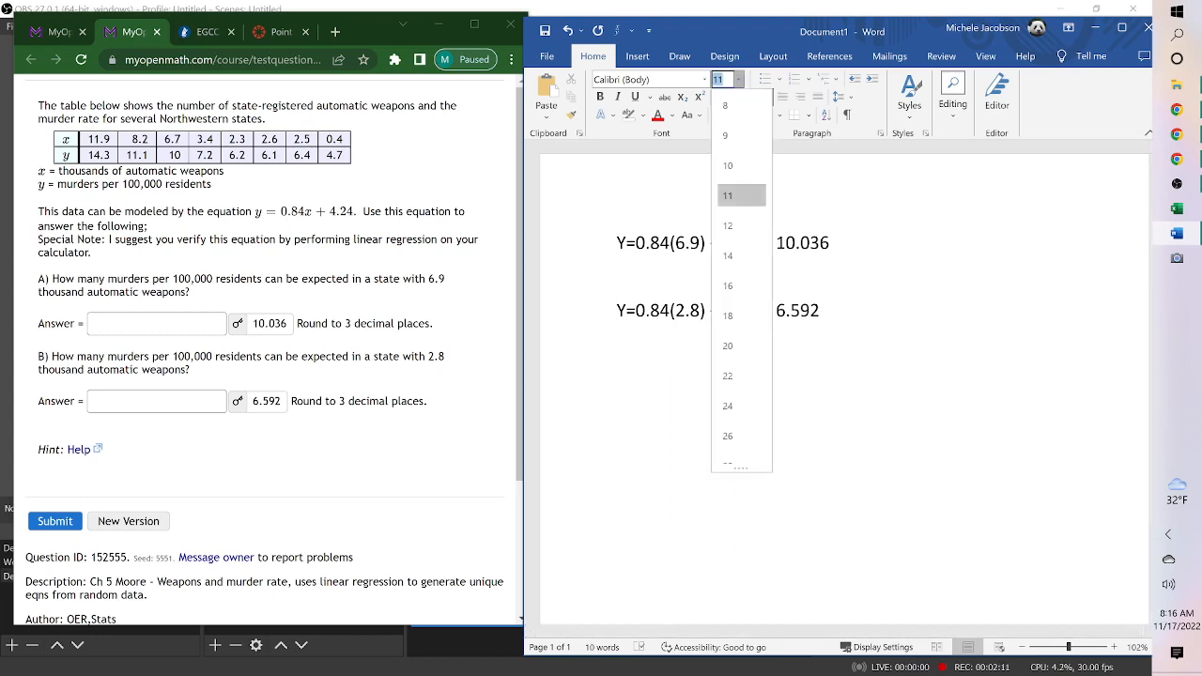
click(729, 286)
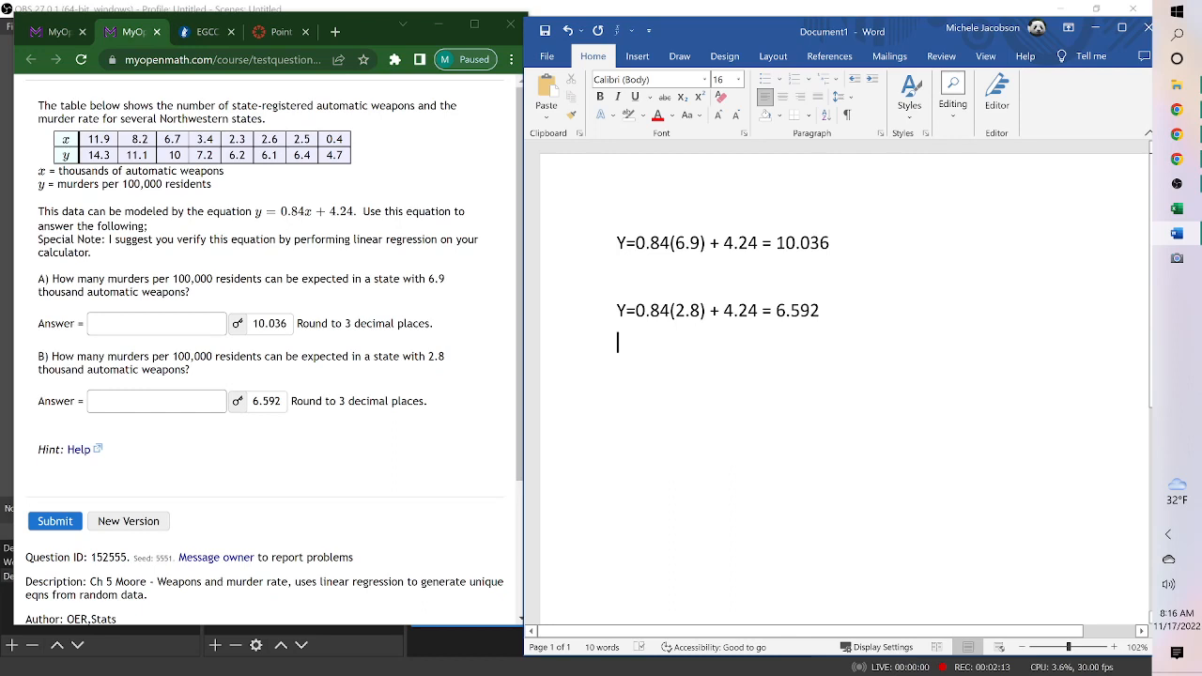
text(7=.)
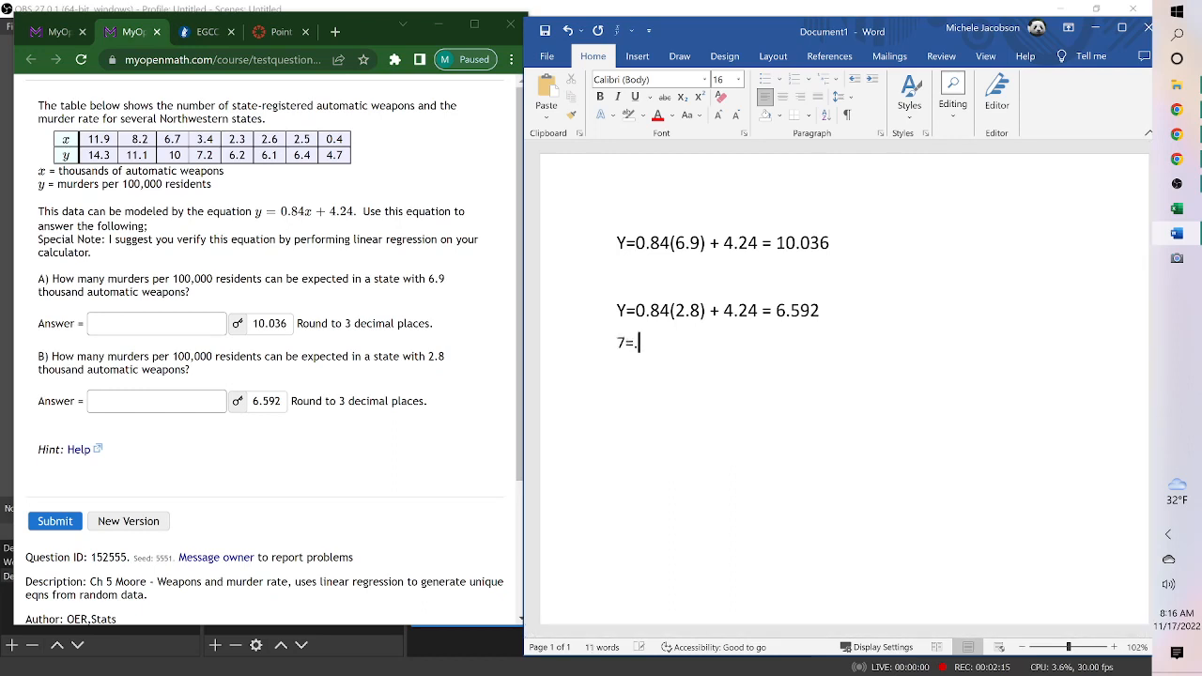
text(8)
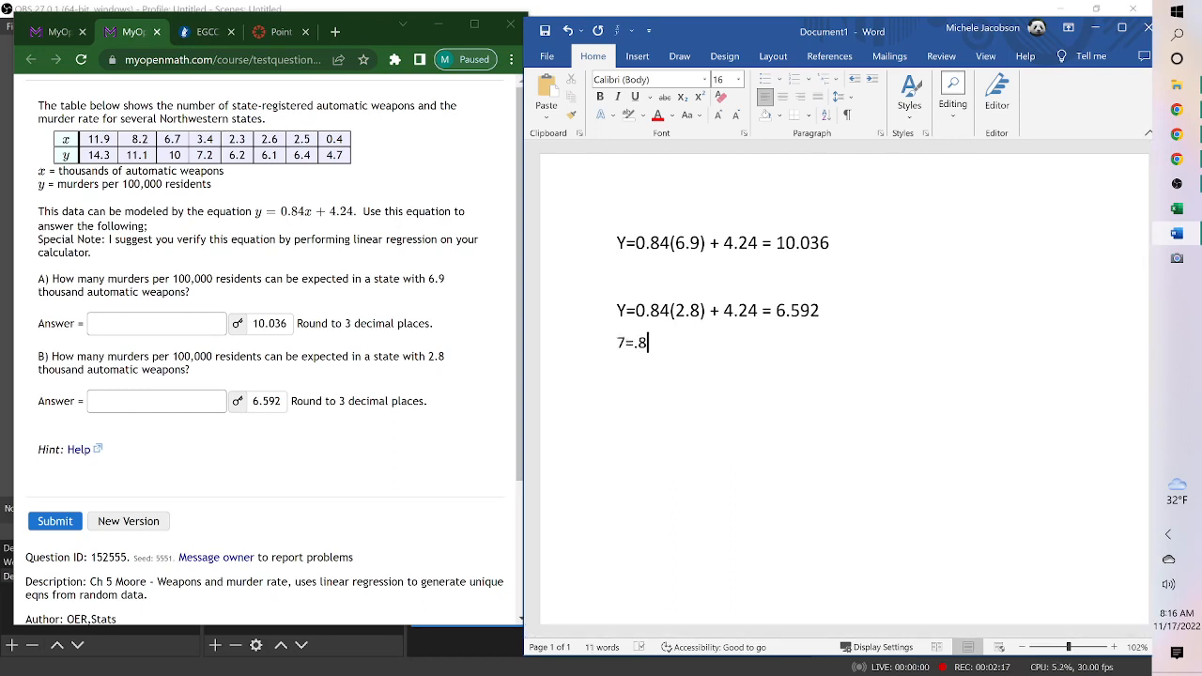
text(4)
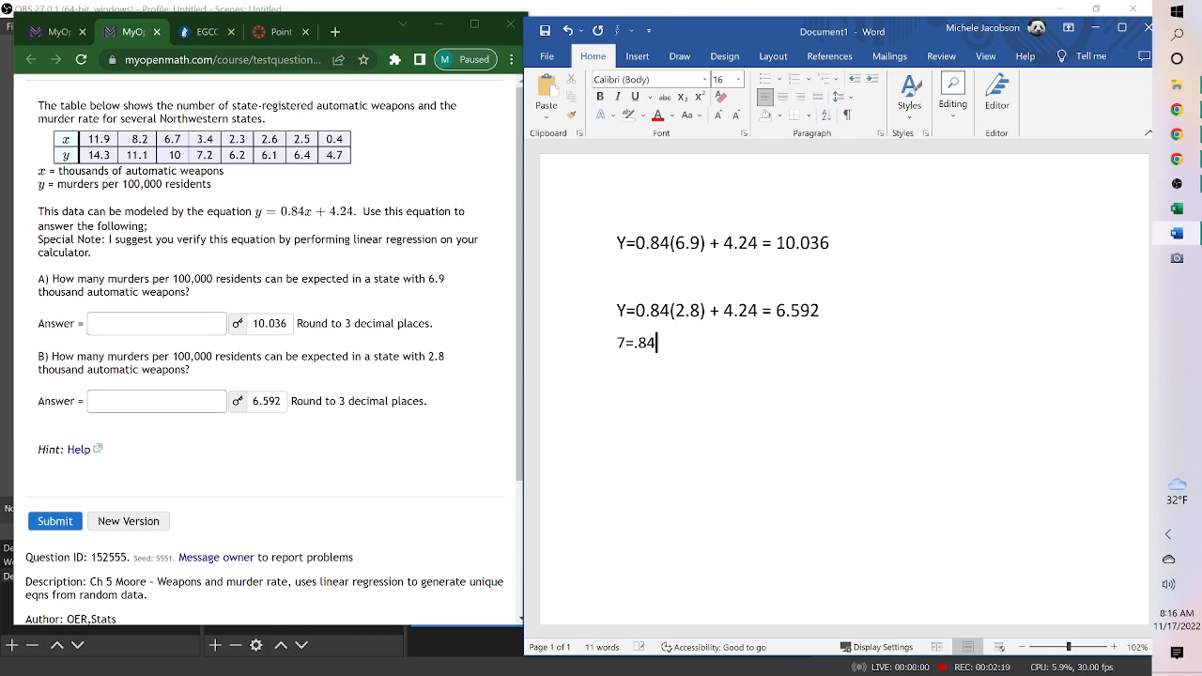
text(x)
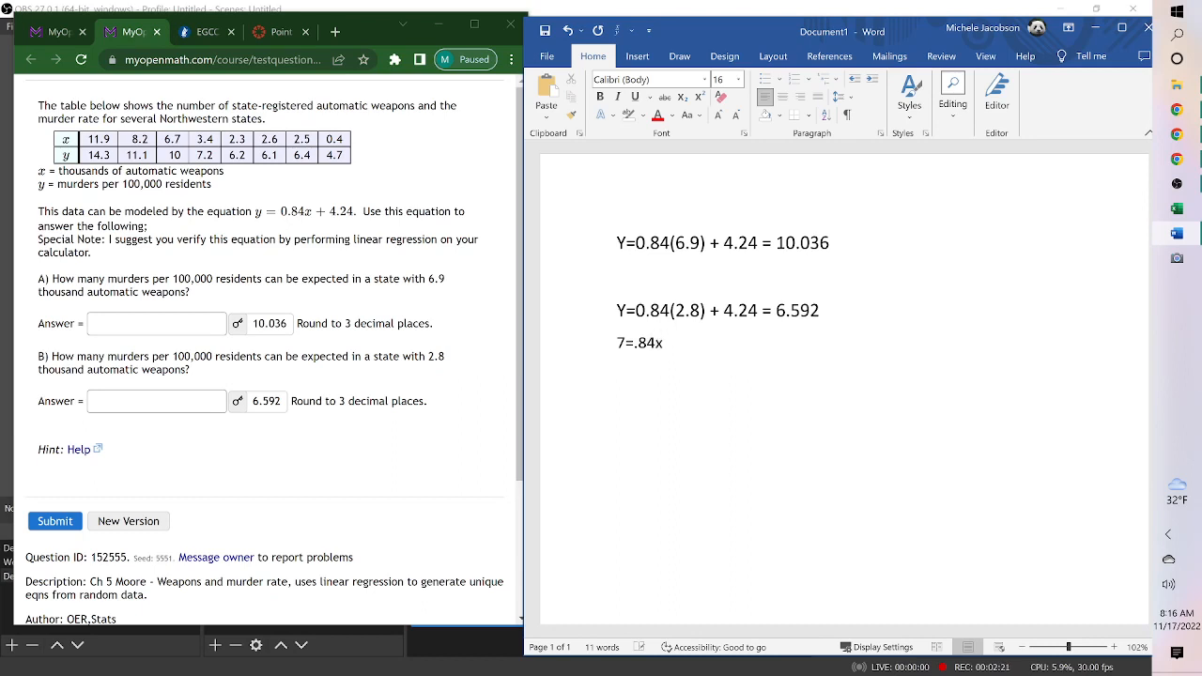
text(+)
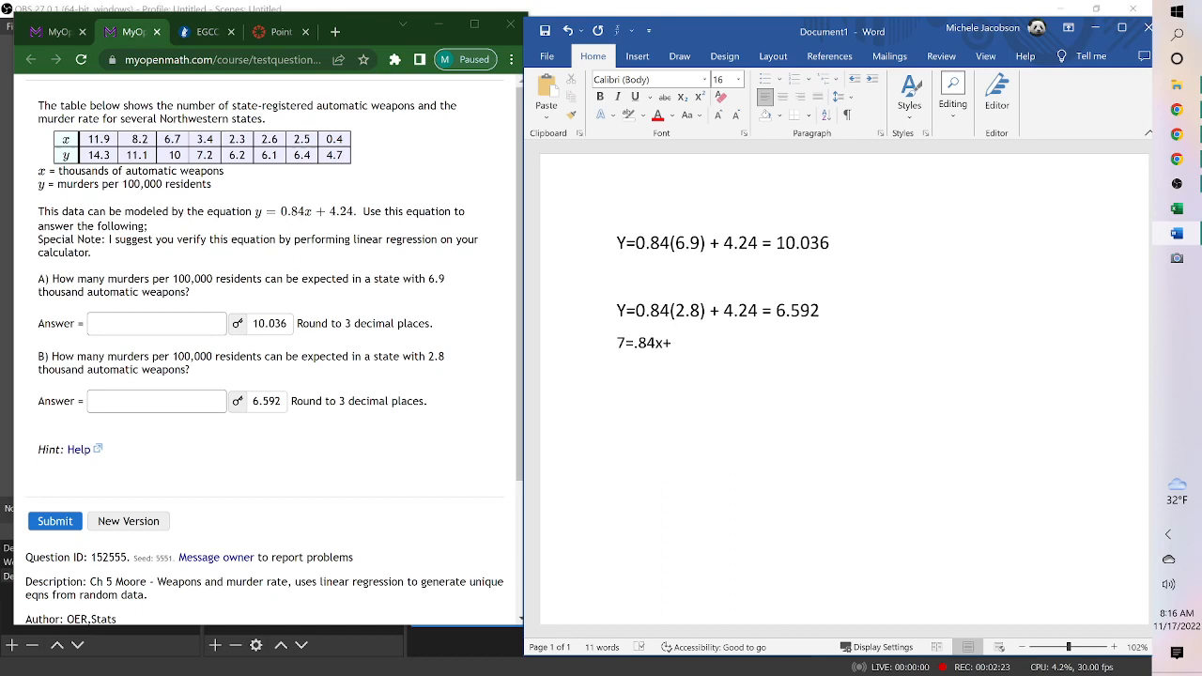
text(4.)
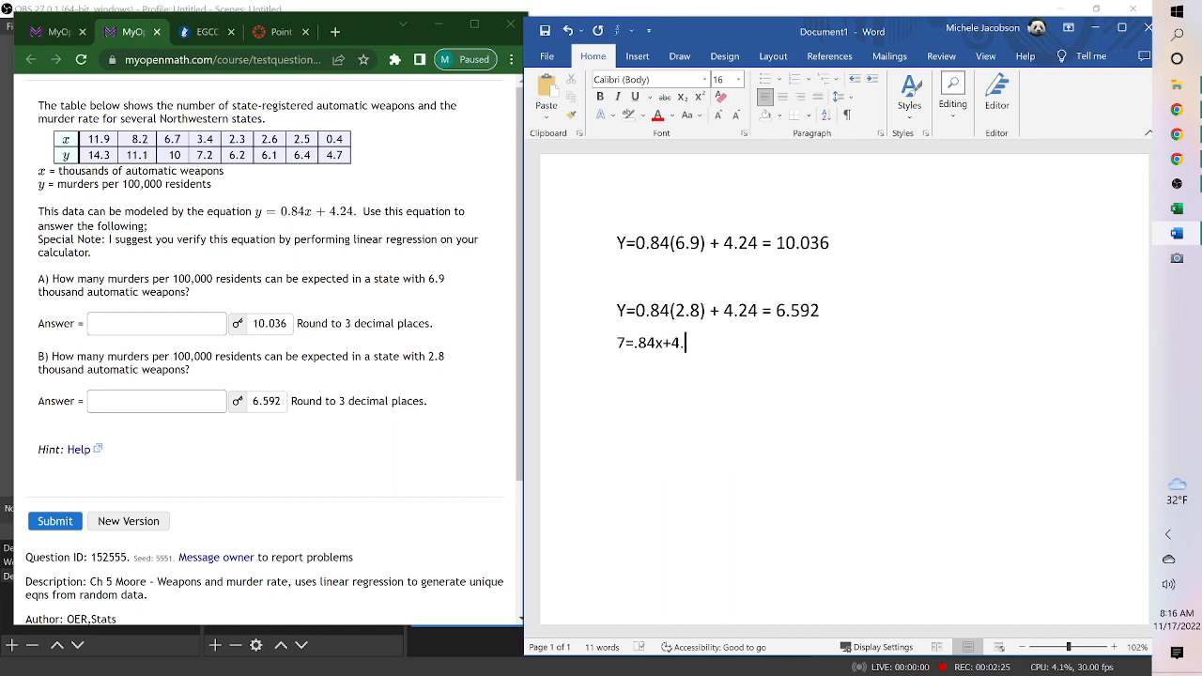
text(24)
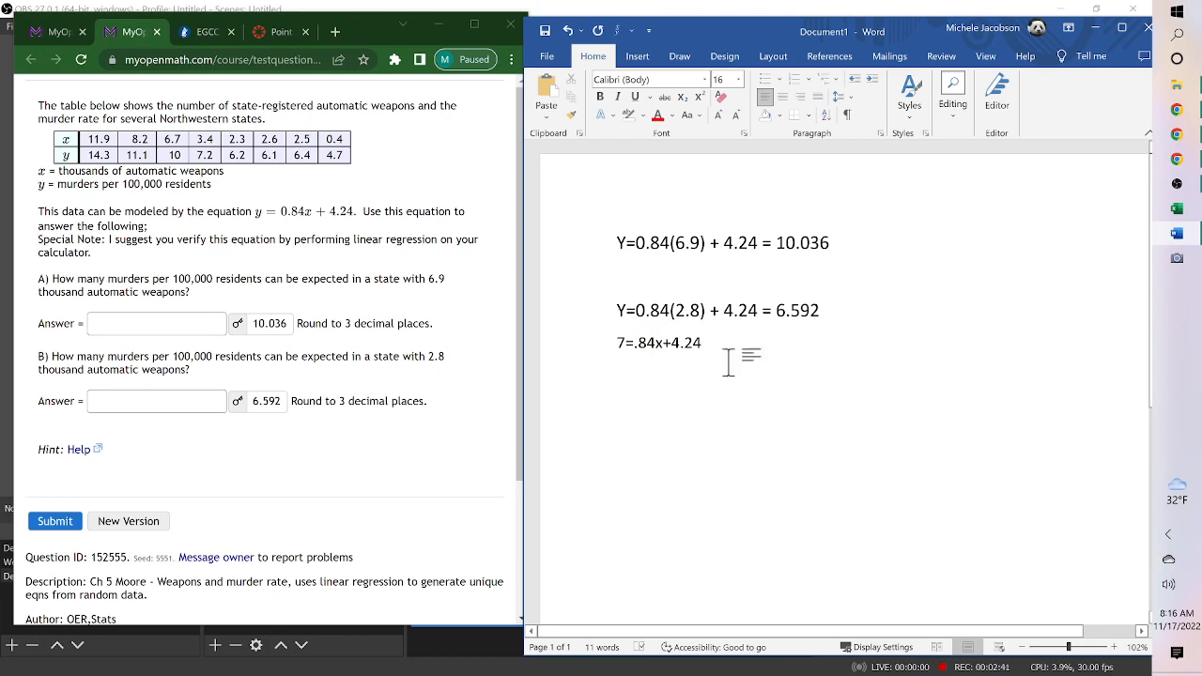
- Write the subtraction line 7-4.24 = .84x +4.24-4.24
text(7)
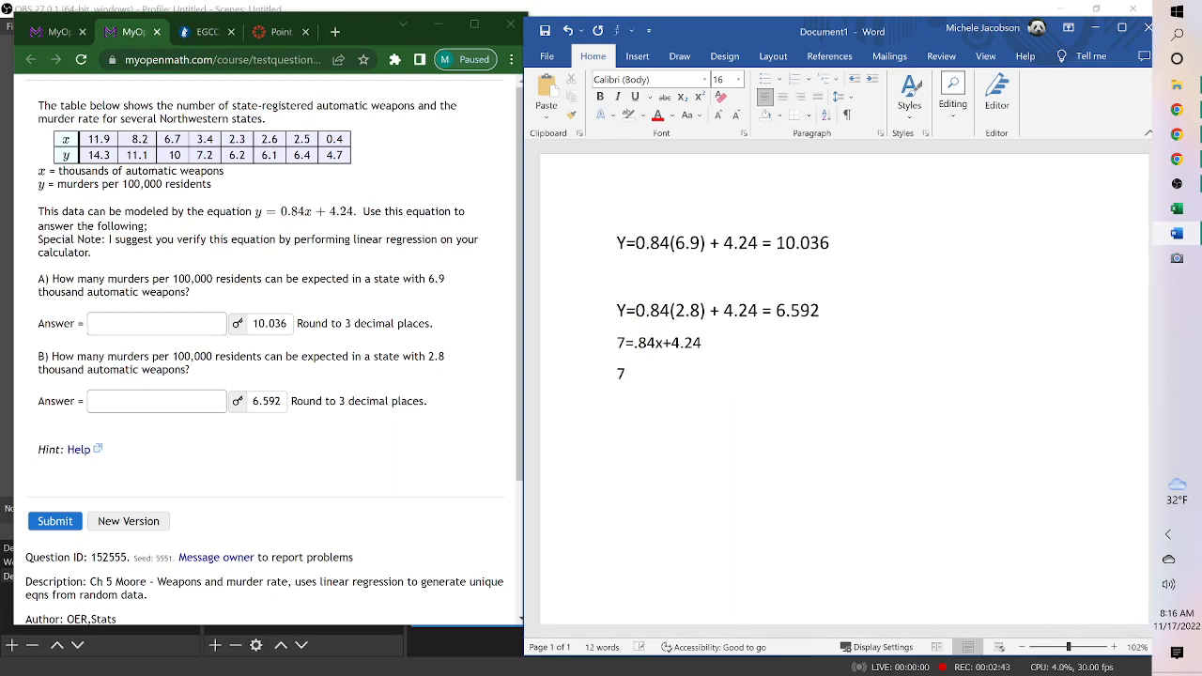
text(-4.24 =)
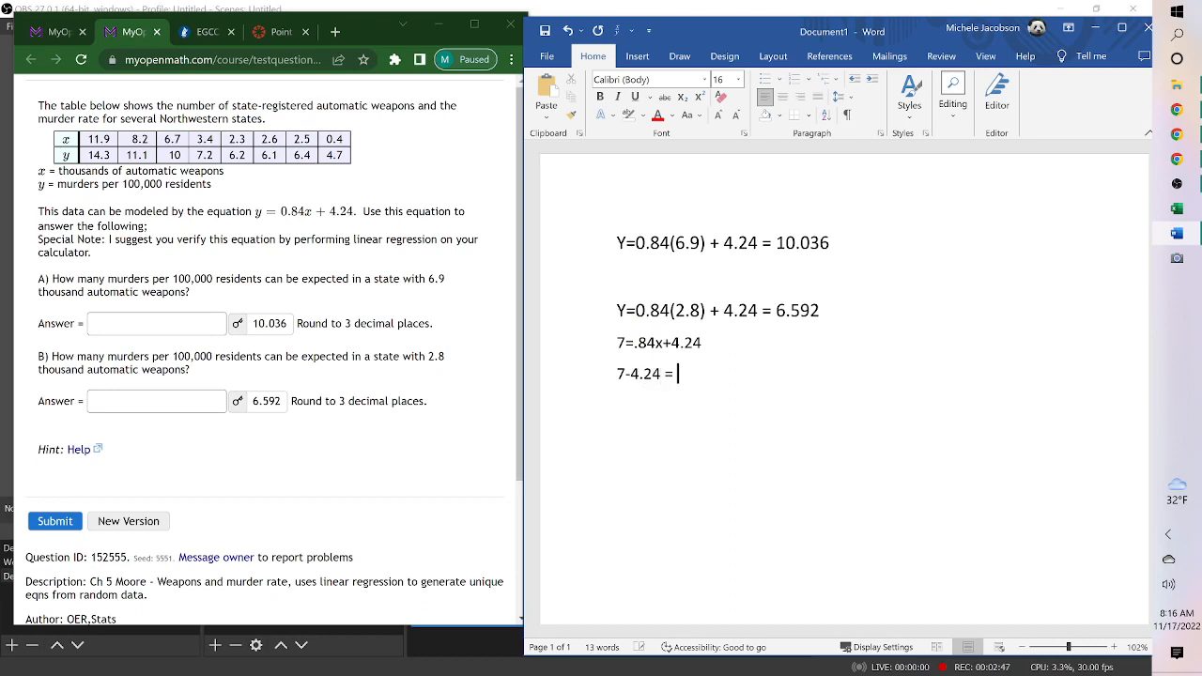
text(.8)
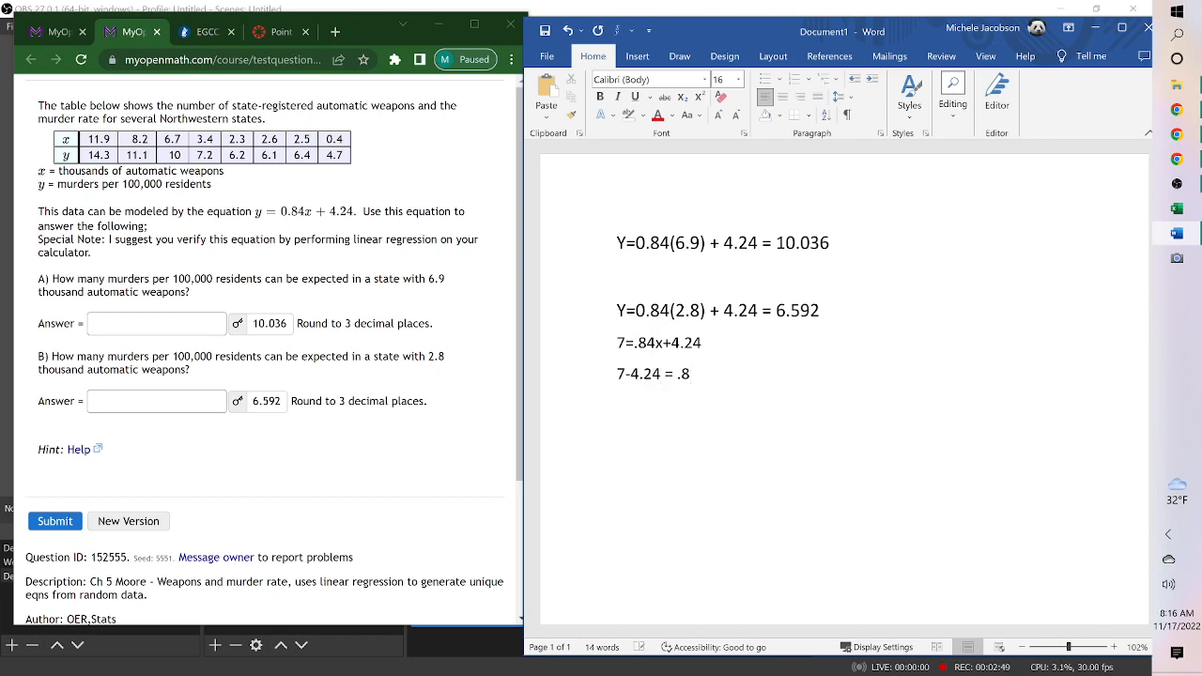
text(.84x)
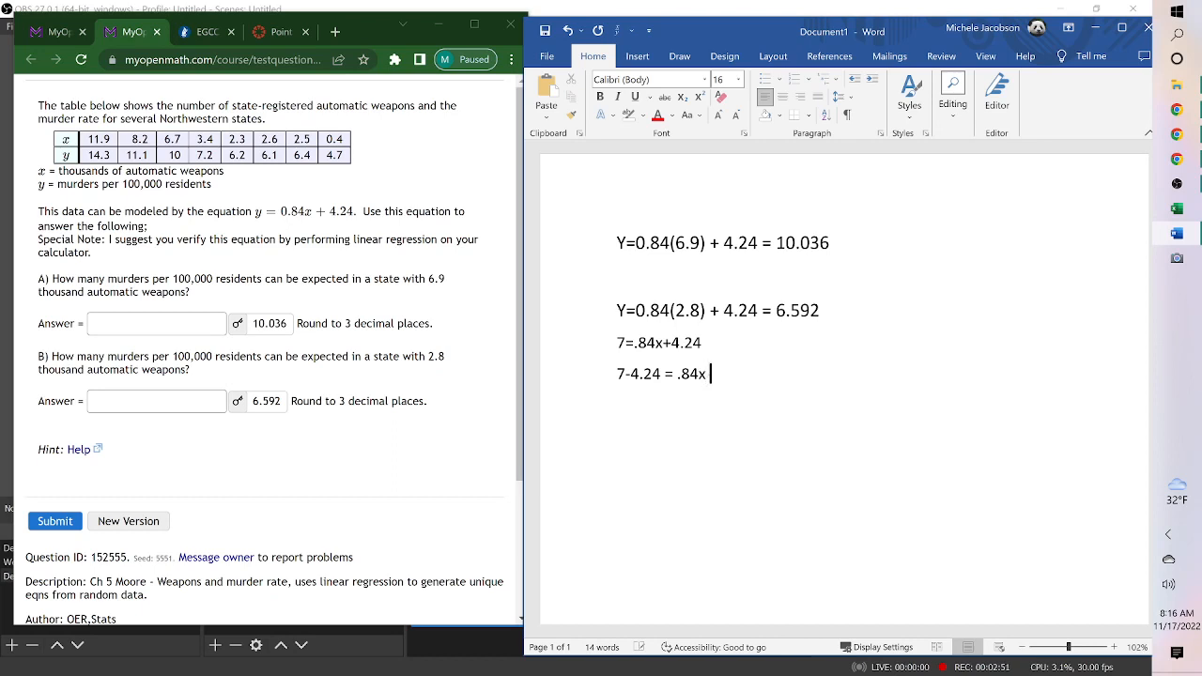
text(+)
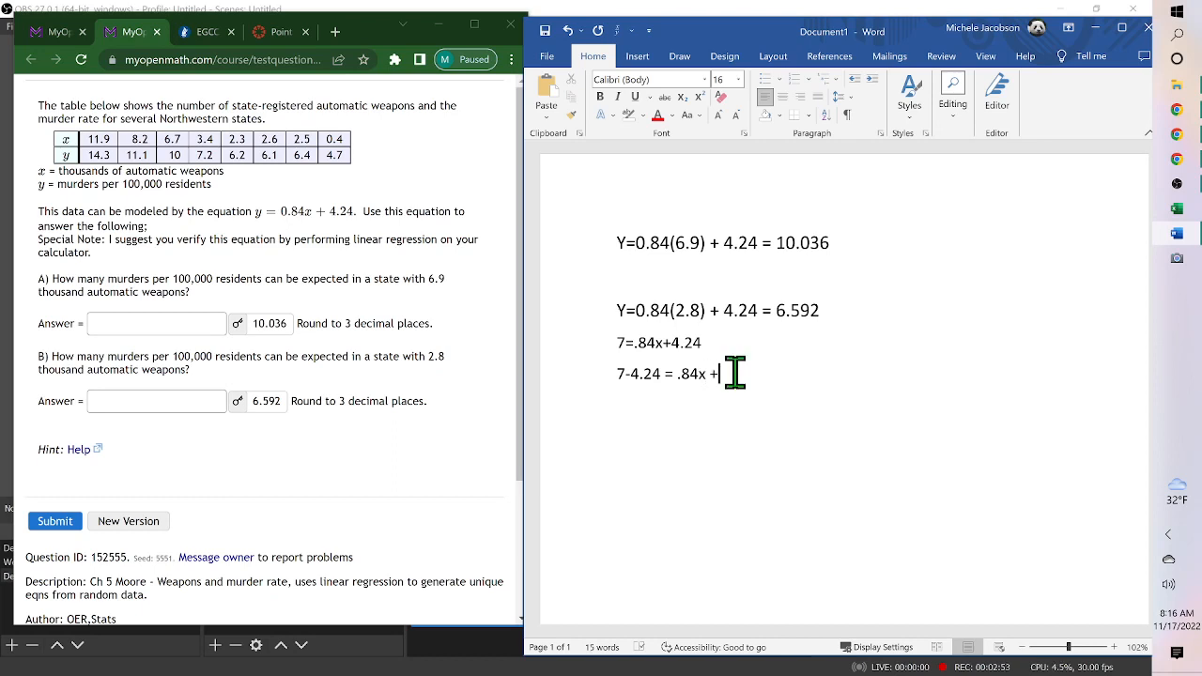
text(4.24)
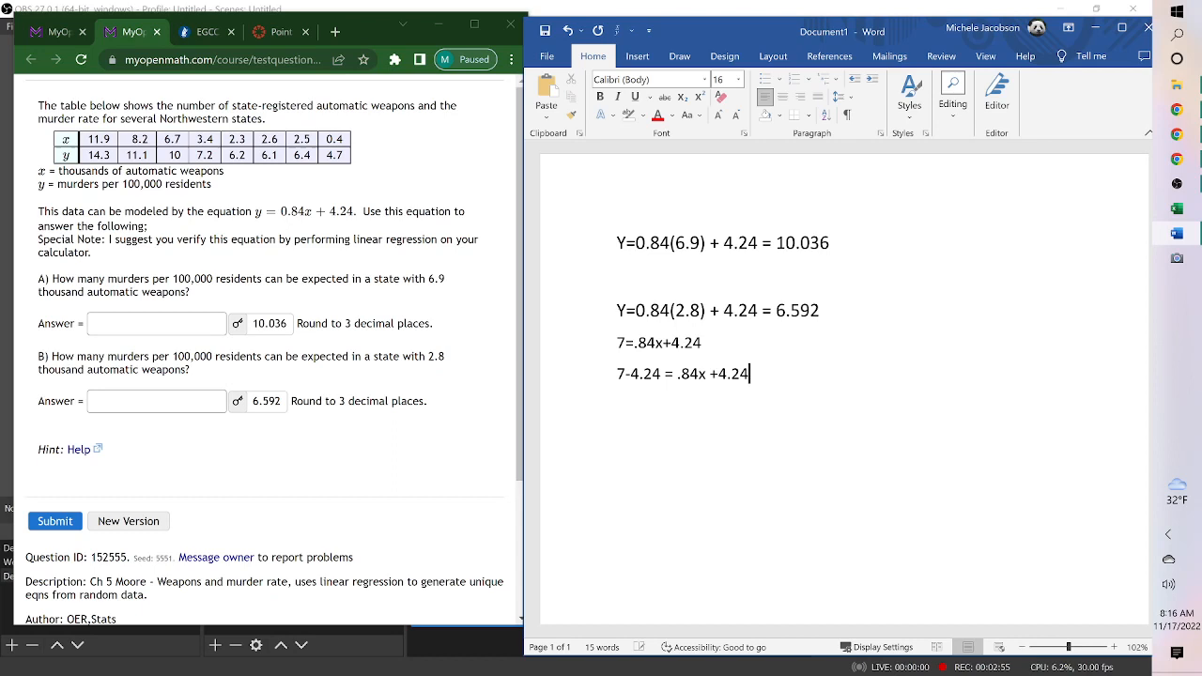
text(-4.24)
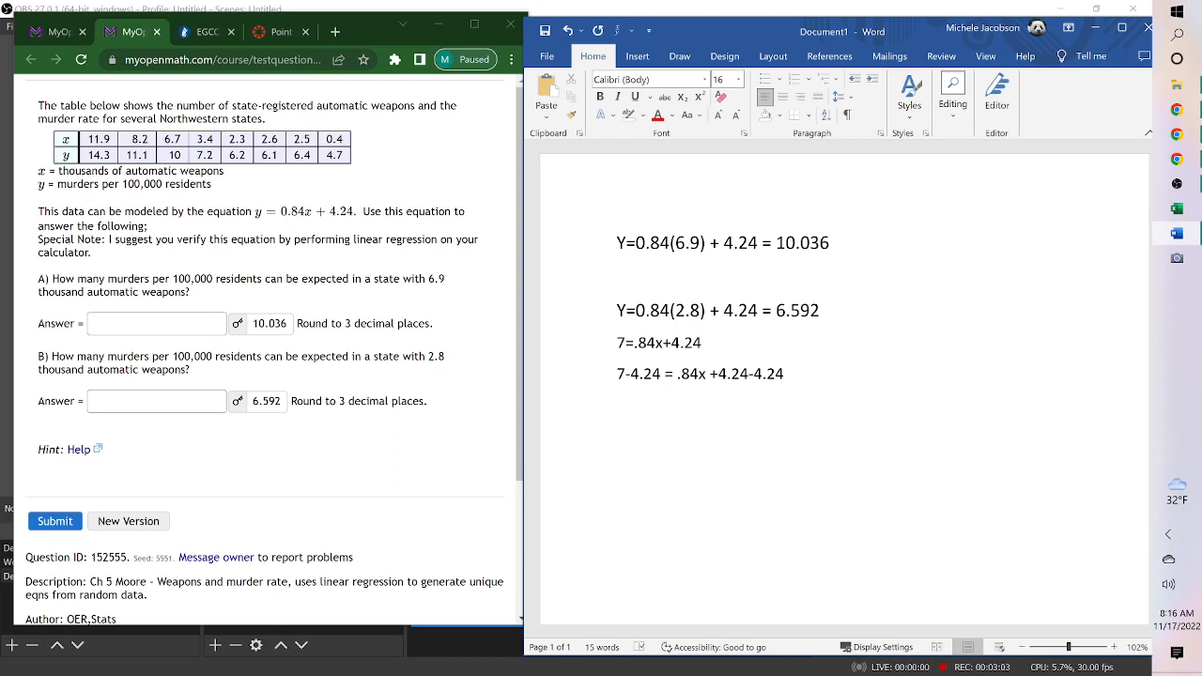
key(enter)
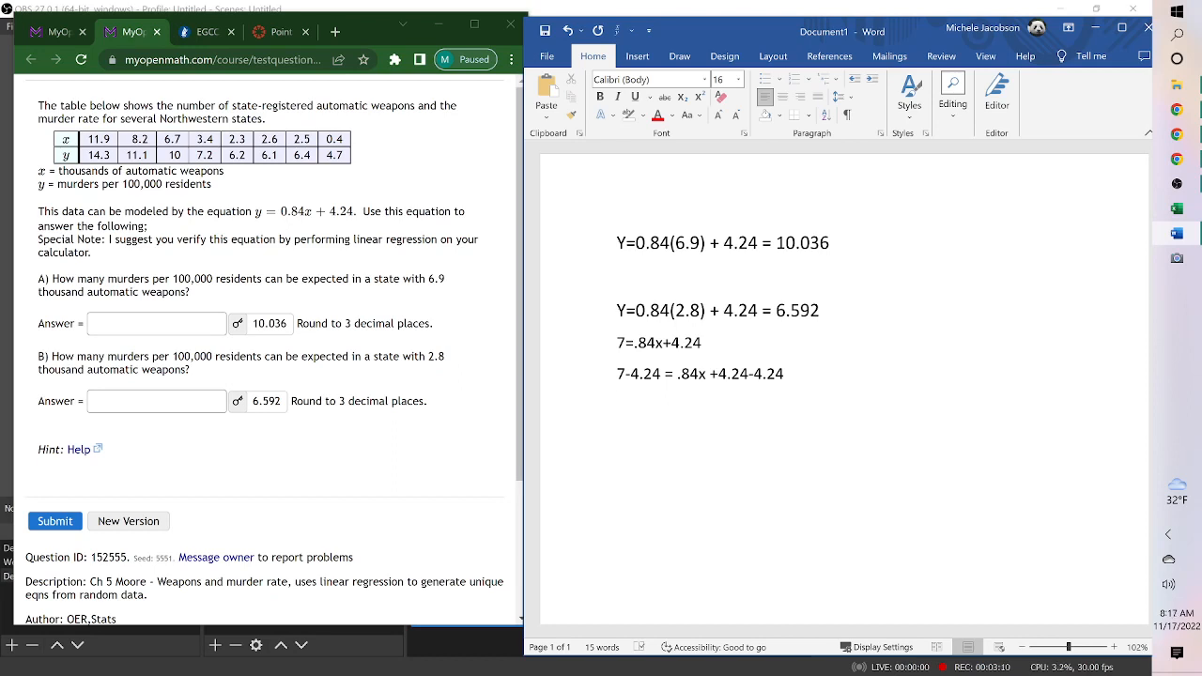
- Write the simplified equation 2.76 = .84x on the next line
text(2.)
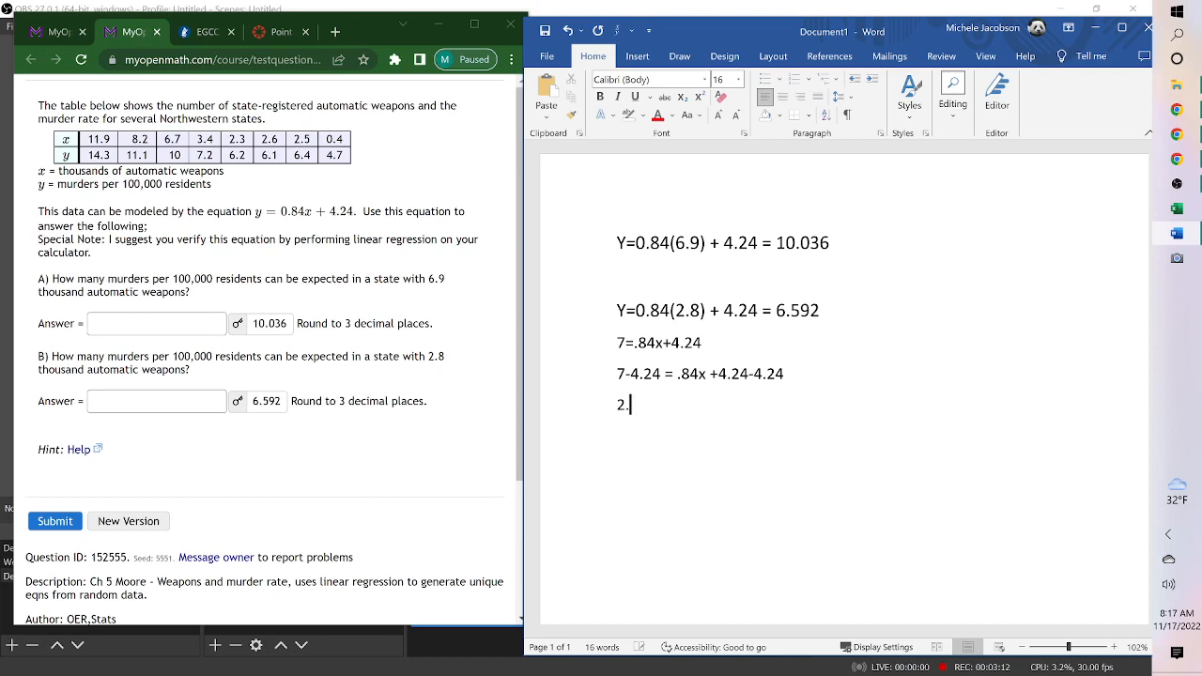
text(76)
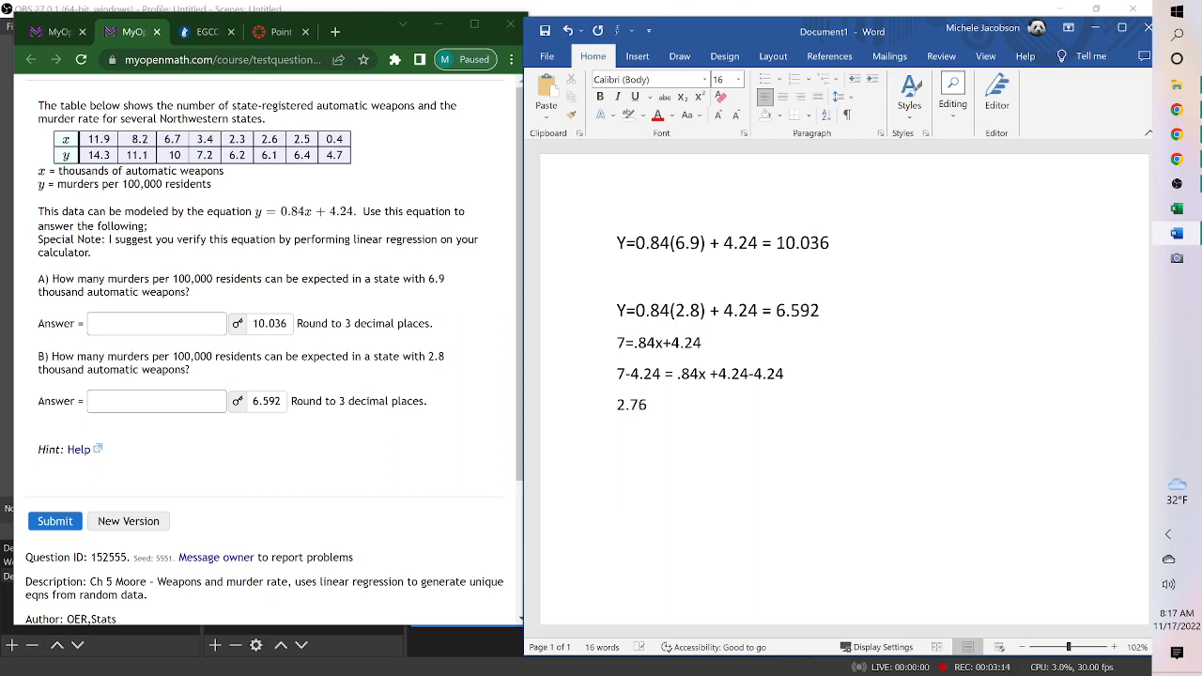
text(=)
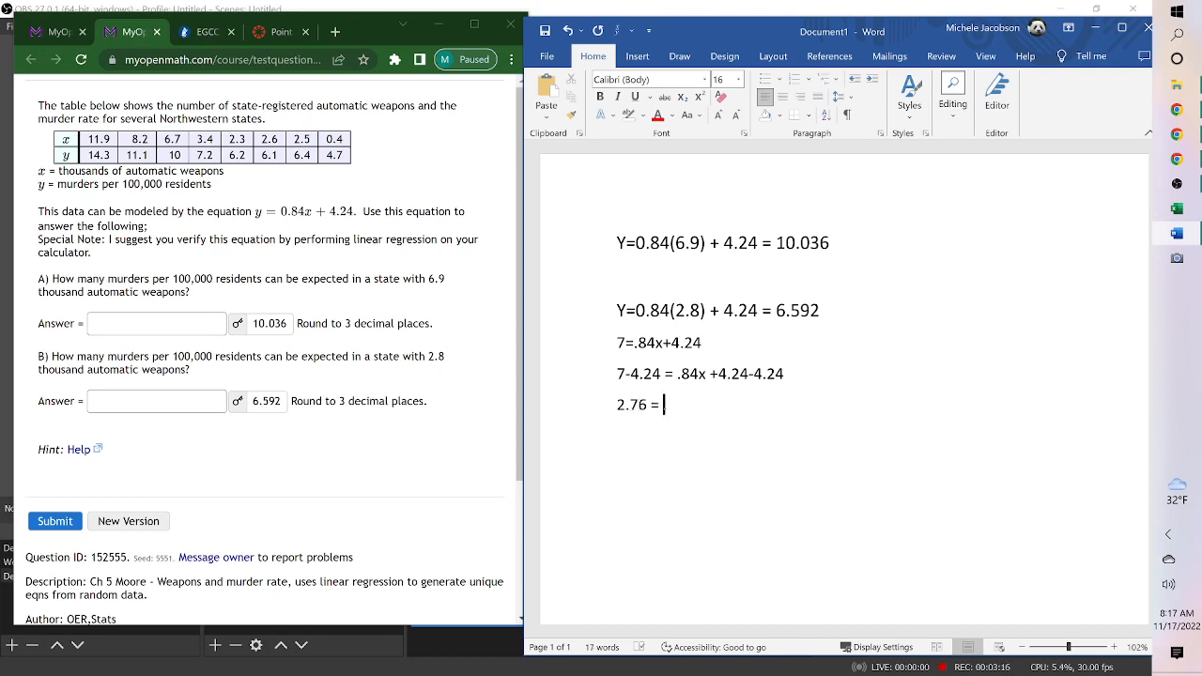
text(.84x)
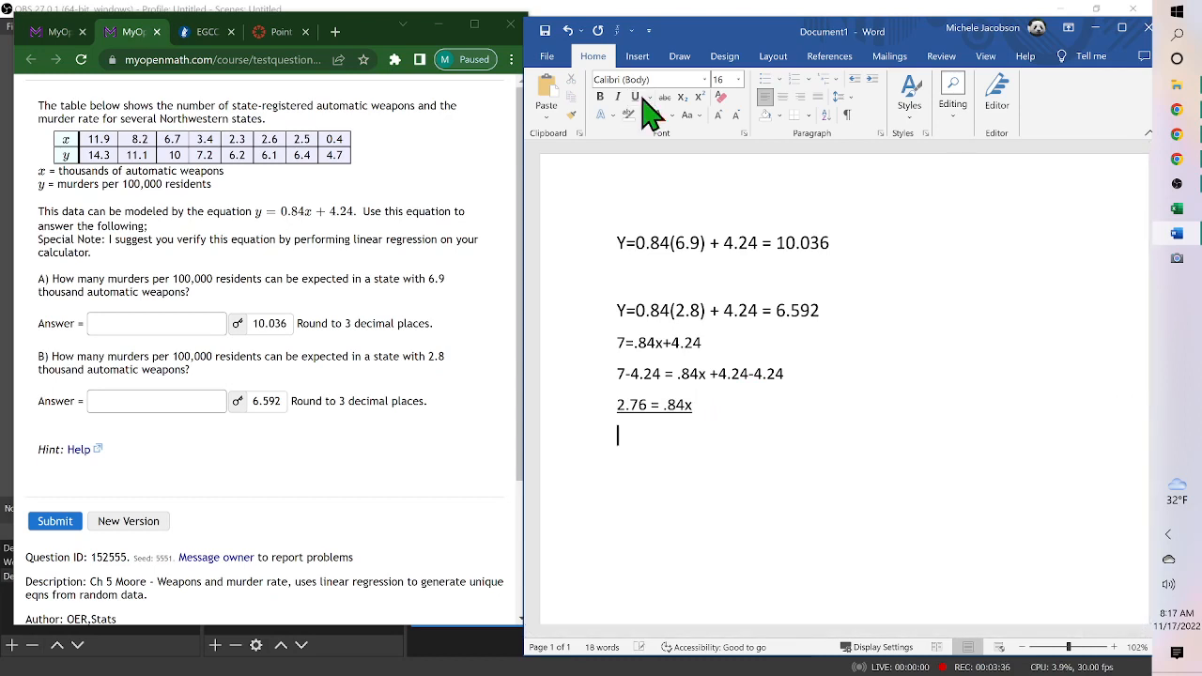
- Write .84 beneath each side of 2.76 = .84x to divide both sides
text(.)
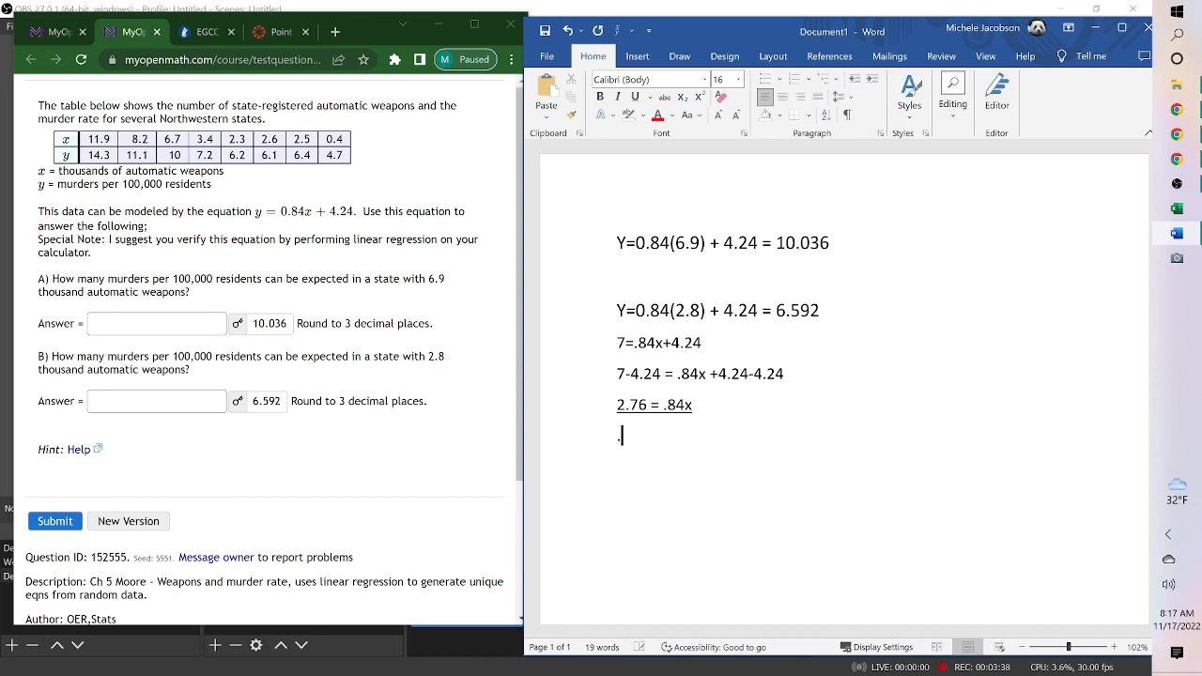
text(84)
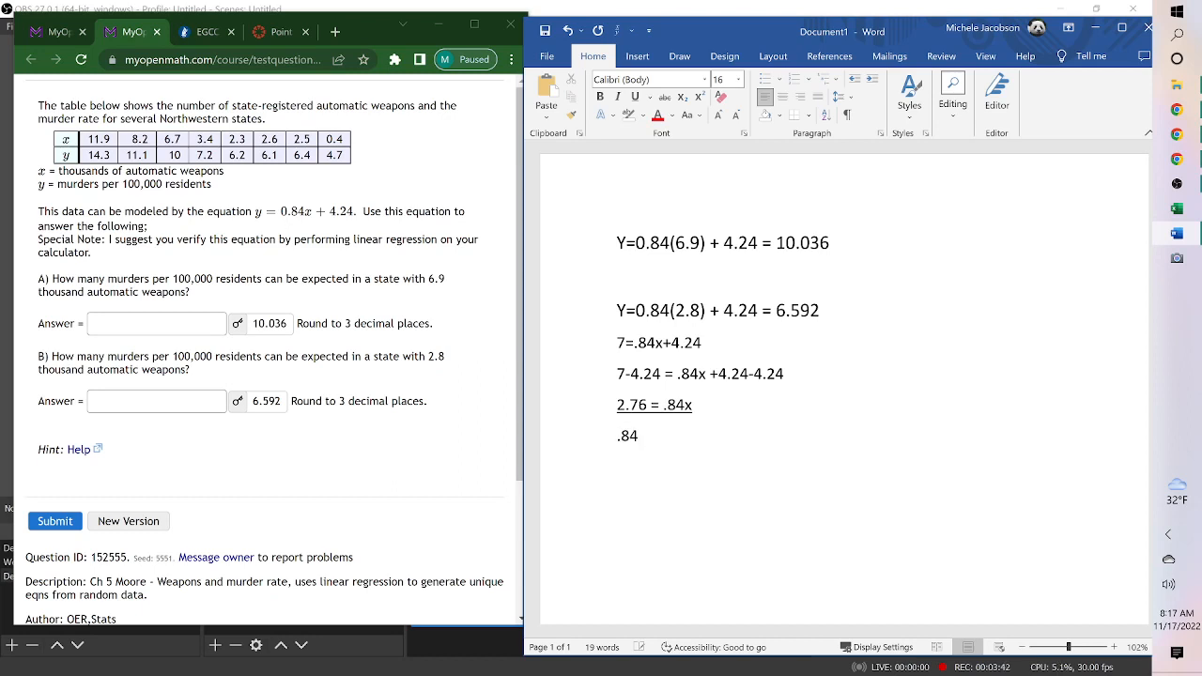
text(.84)
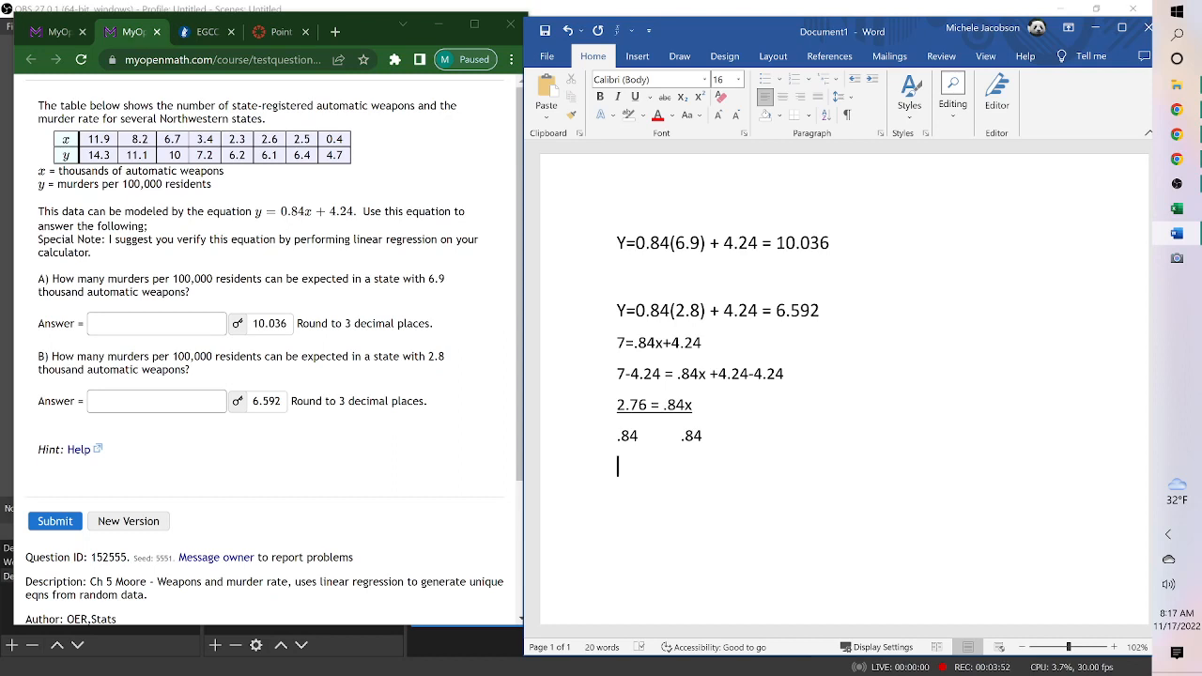
- Write the solution 3.29 = x on a new line
text(3.)
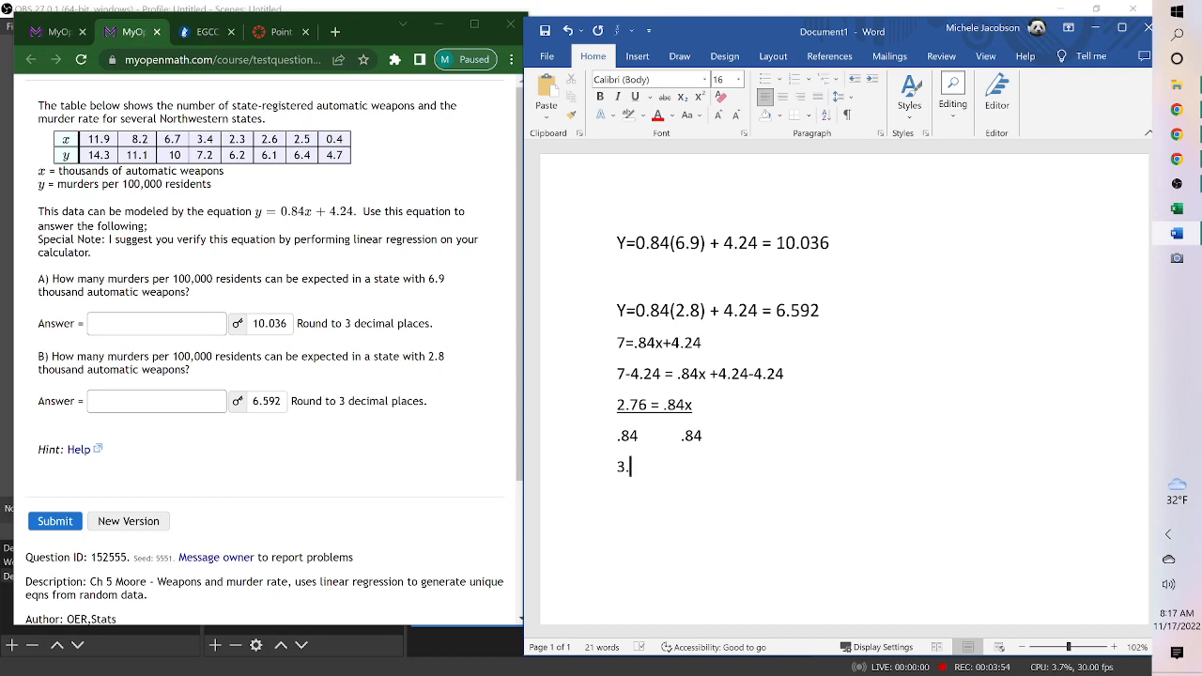
text(2)
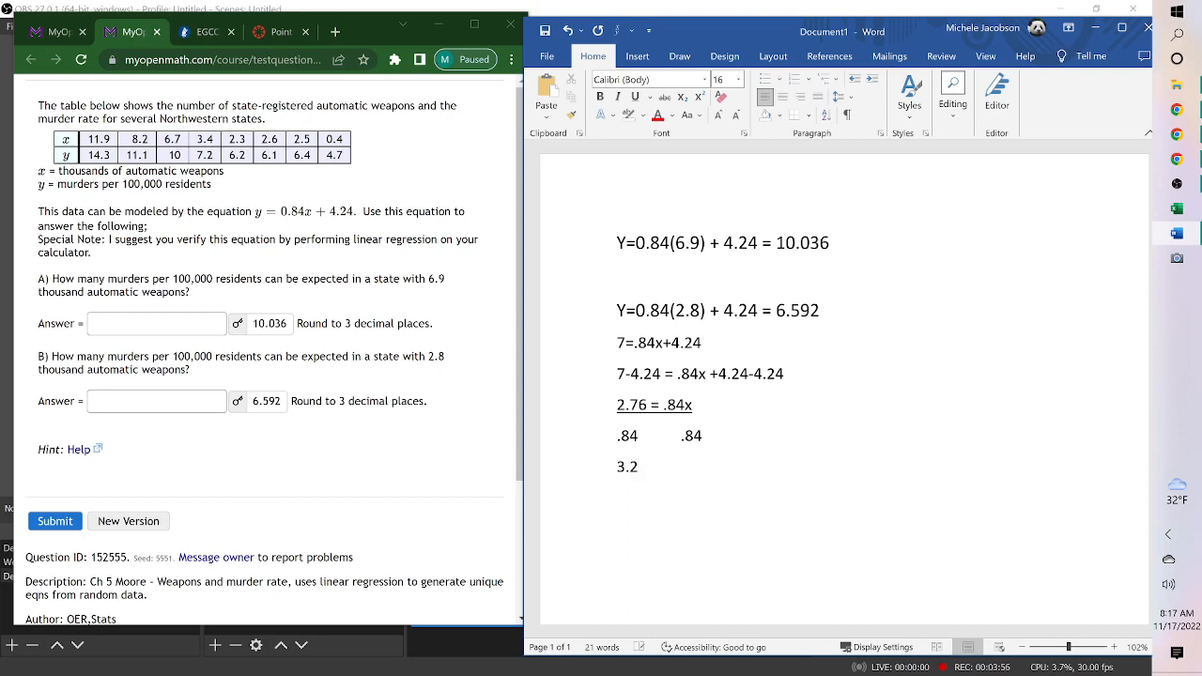
text(9)
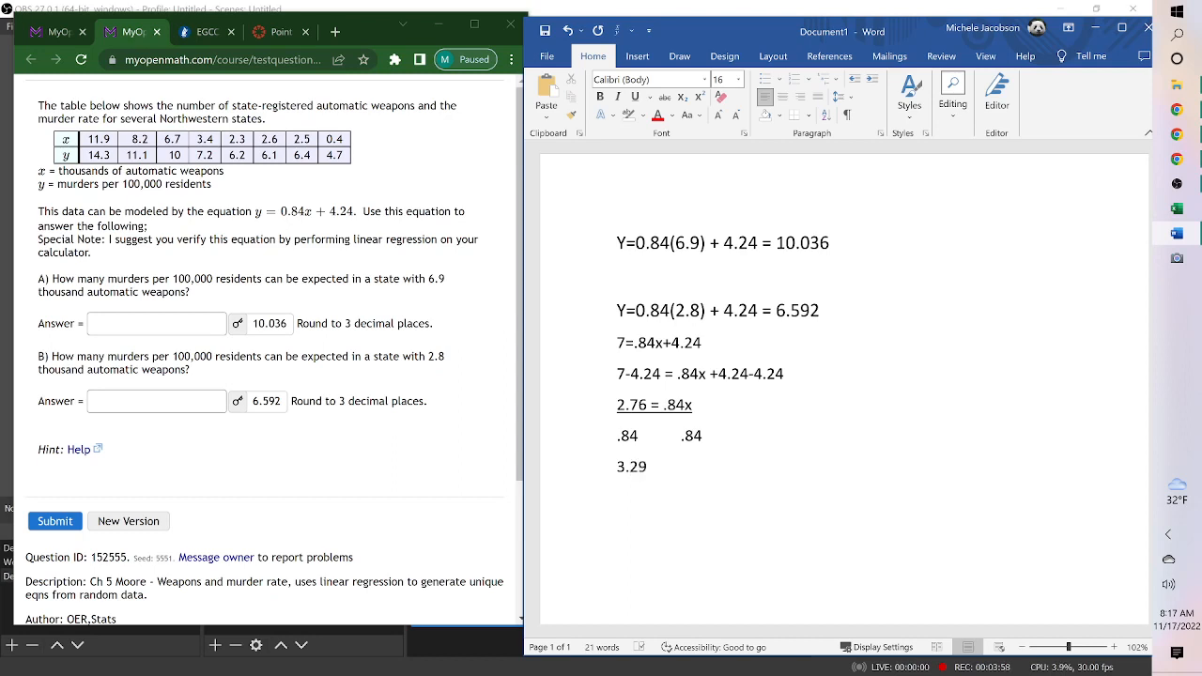
text(=)
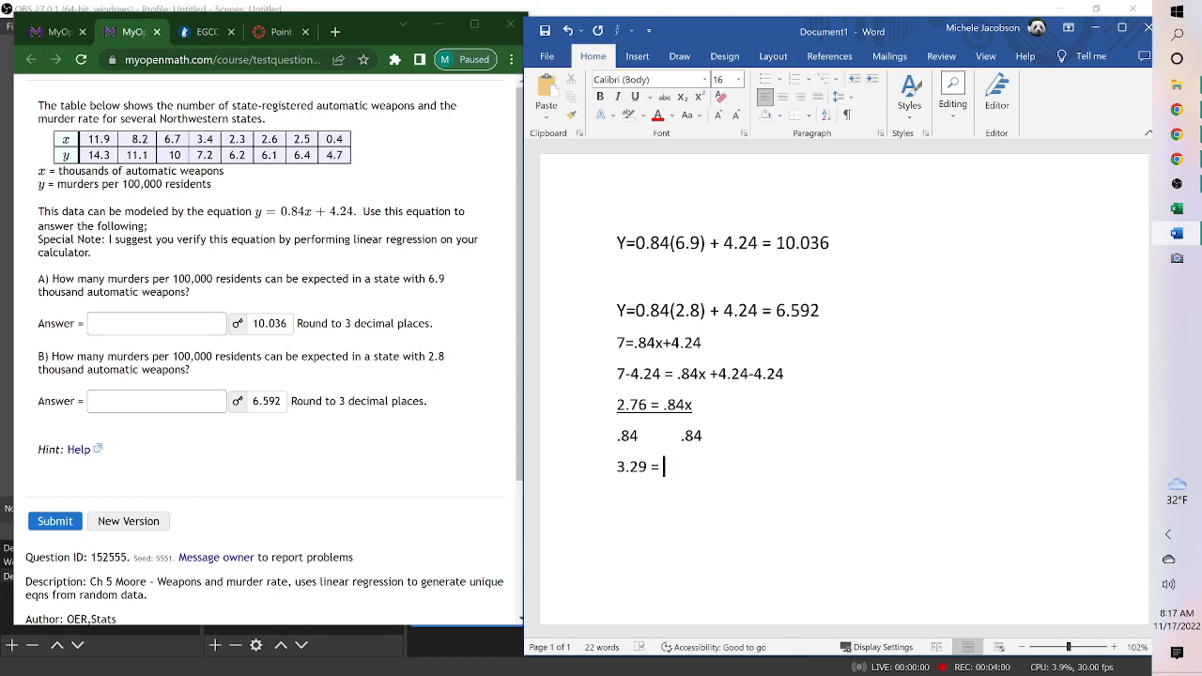
text(x)
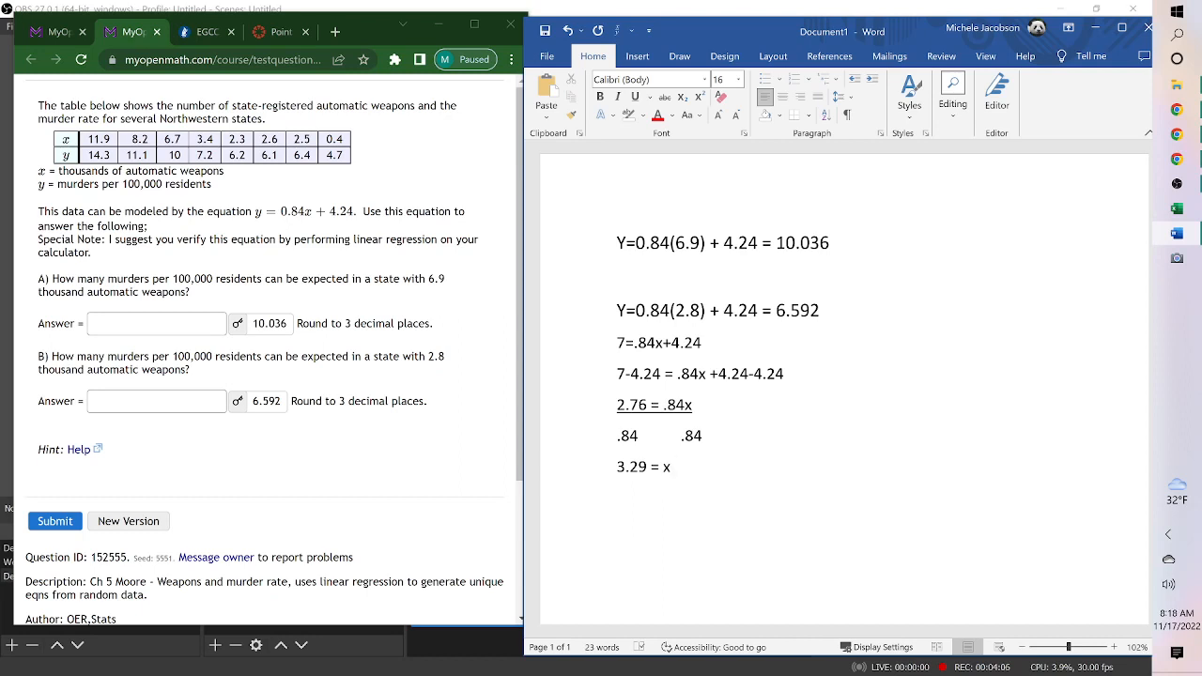
mouse_move(635, 98)
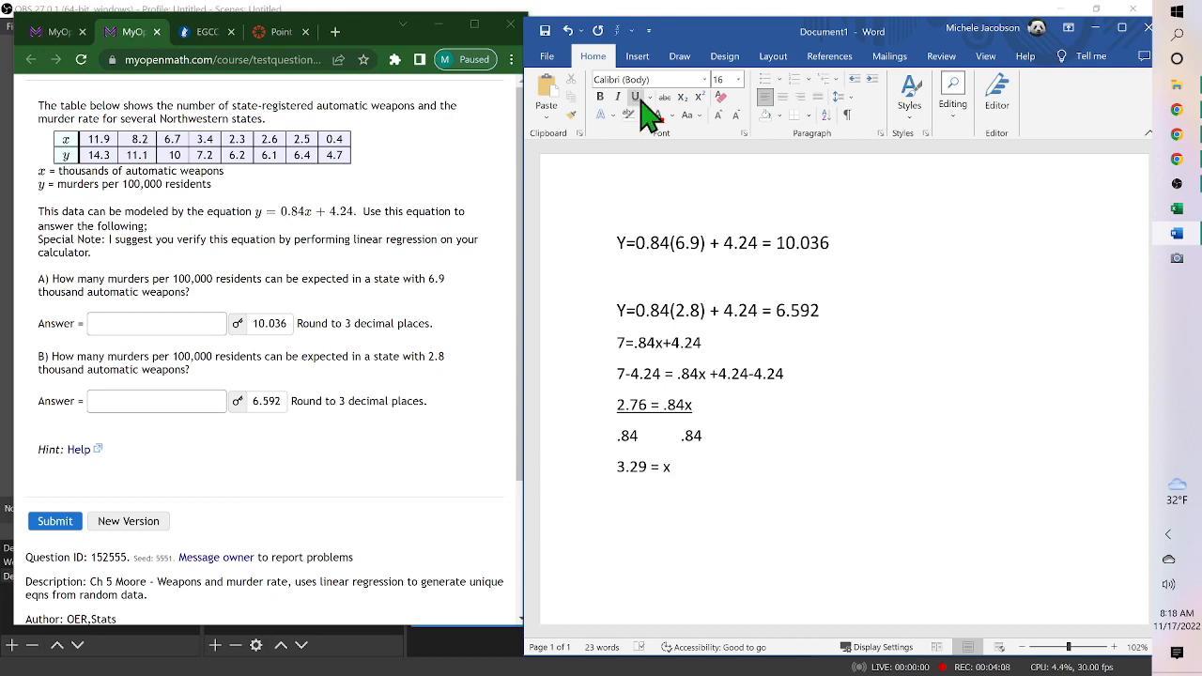